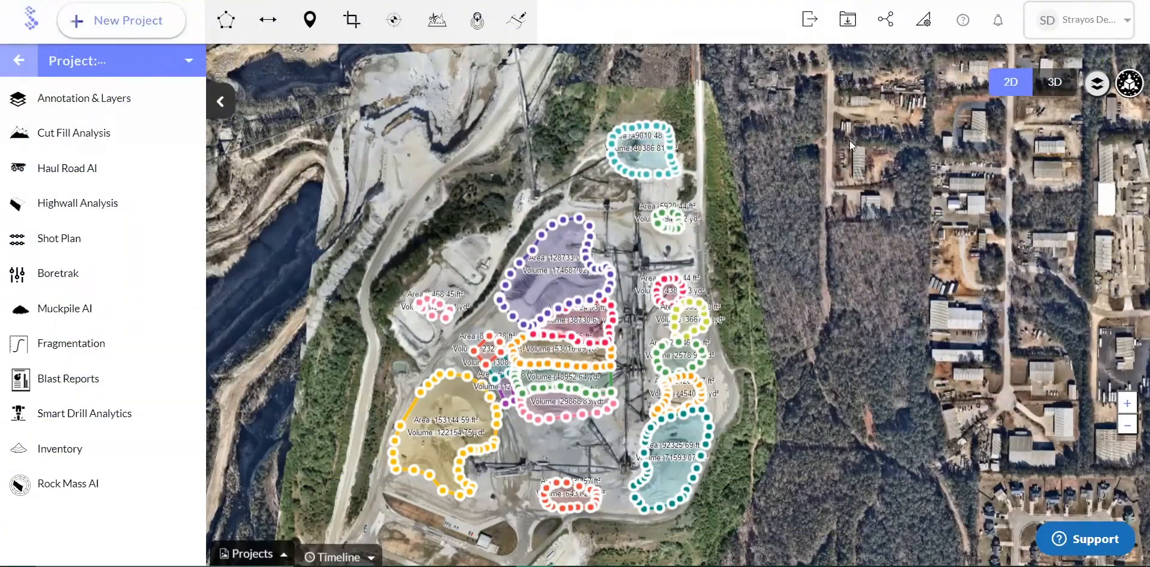
{"action": "mouse_move", "coordinate": [972, 144]}
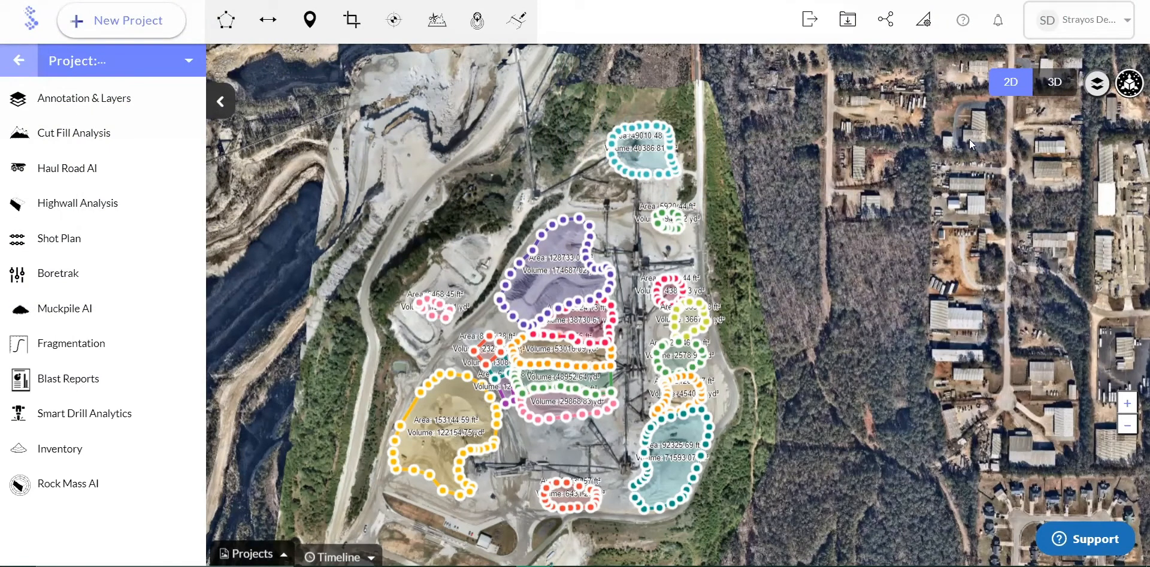
Step: Open the account name dropdown at the top right to show the user menu
{"action": "left_click", "coordinate": [1078, 20]}
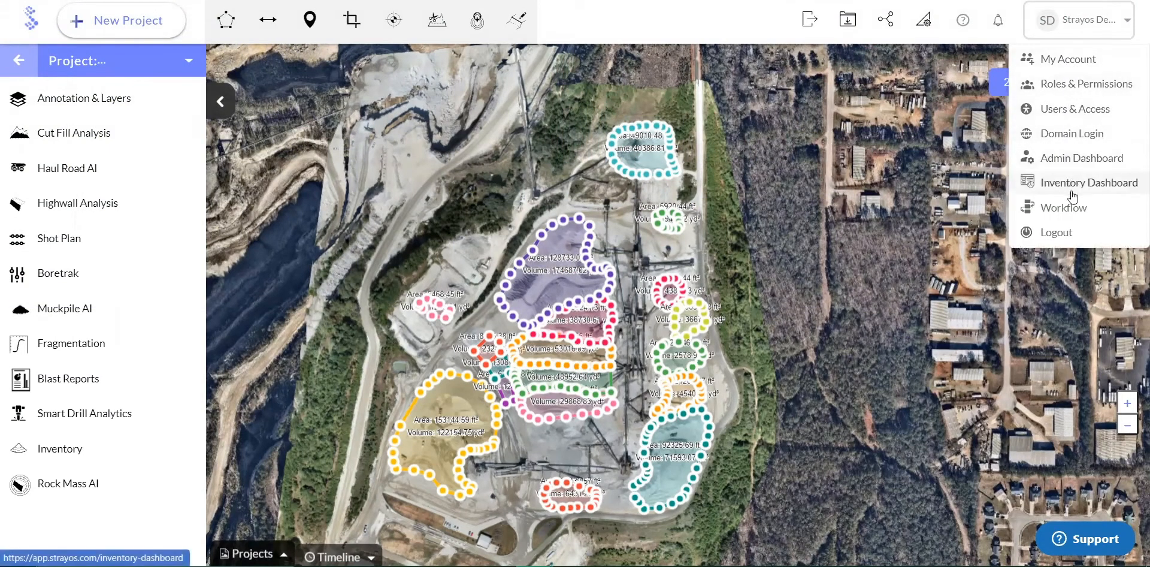
Step: Go to the Inventory Dashboard and filter materials to the Strayos domain, Strayos Central subdomain
{"action": "left_click", "coordinate": [1089, 182]}
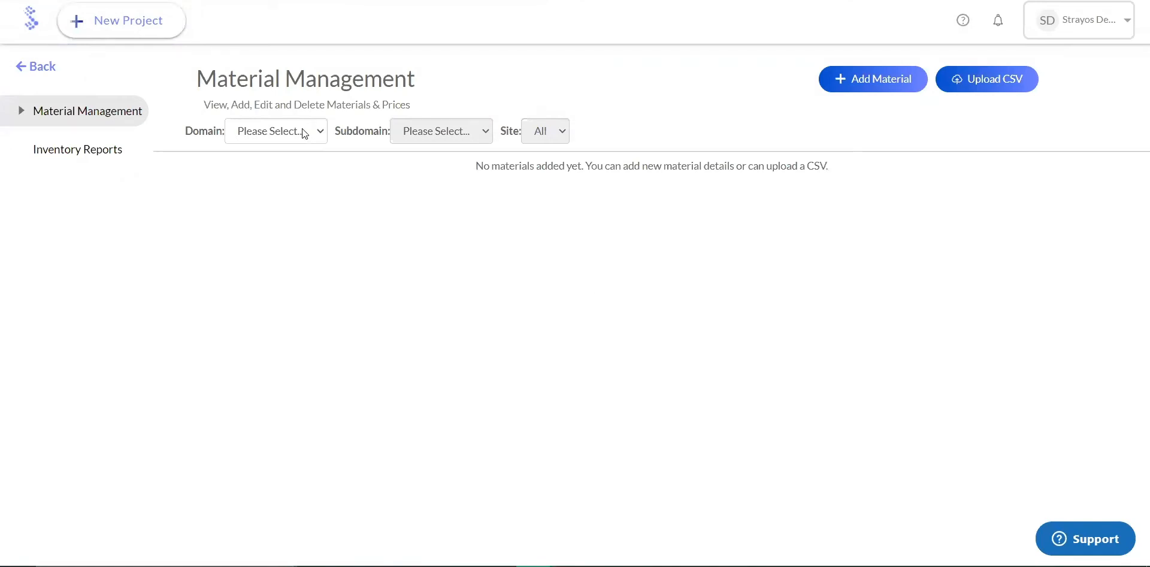
{"action": "left_click", "coordinate": [275, 131]}
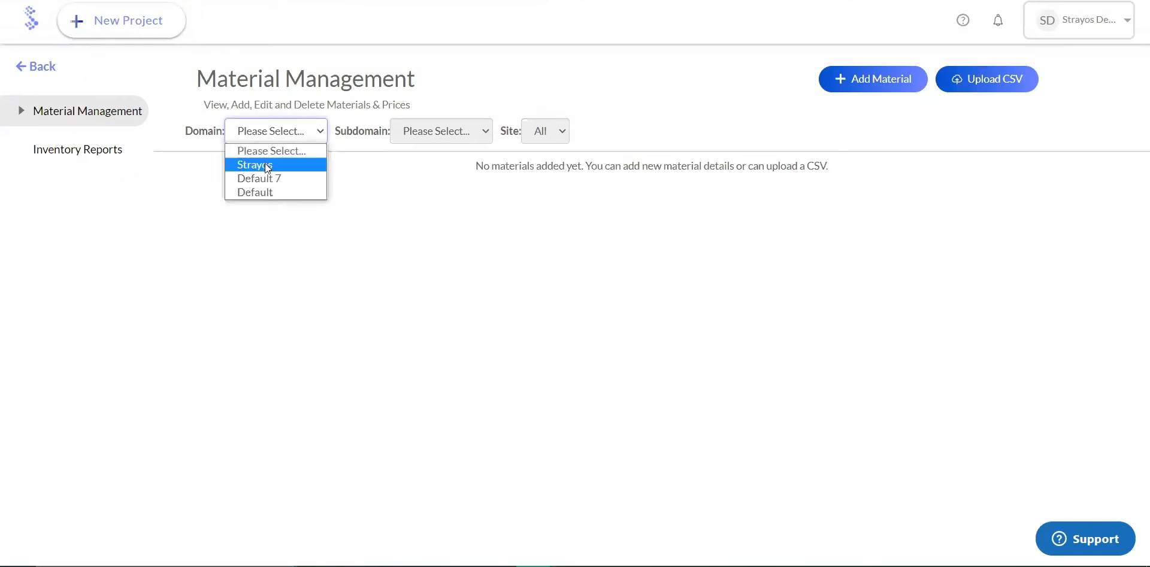
{"action": "left_click", "coordinate": [255, 163]}
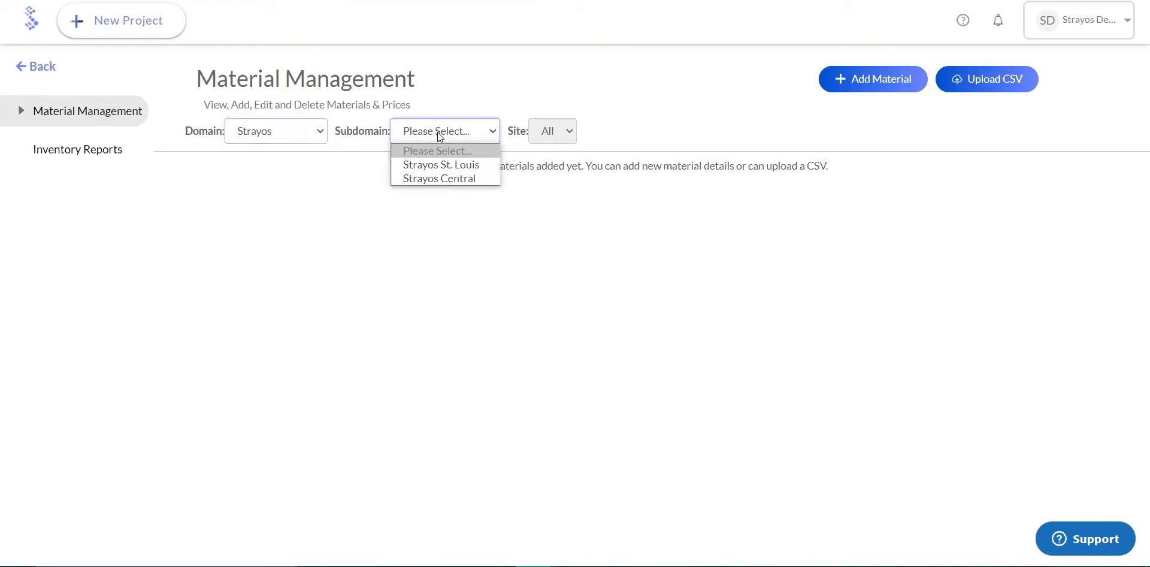
{"action": "left_click", "coordinate": [439, 178]}
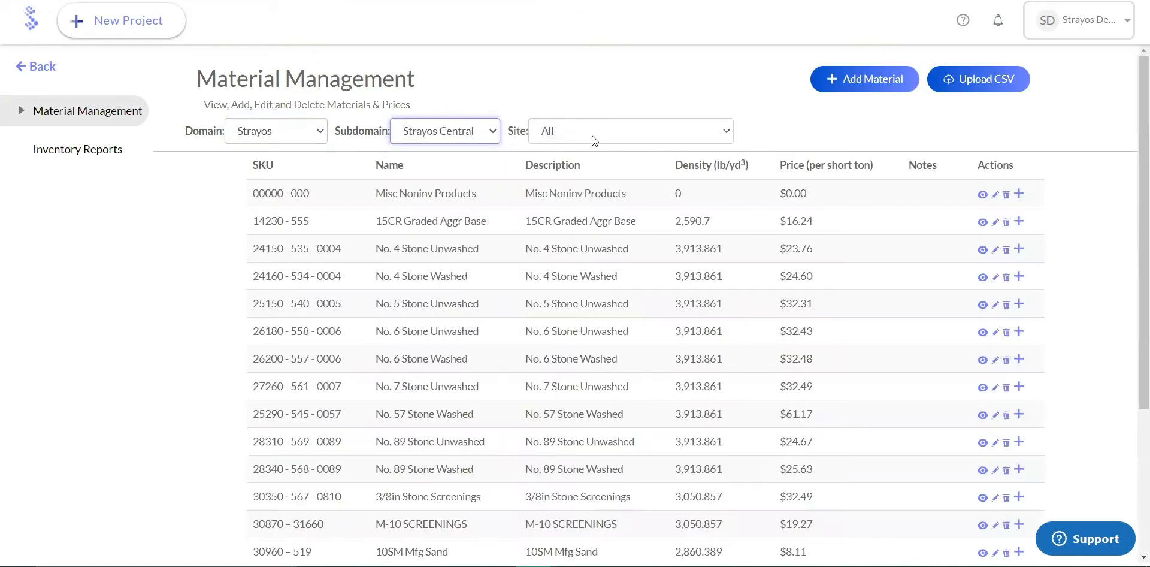
{"action": "scroll", "scroll_direction": "down", "scroll_amount": 3}
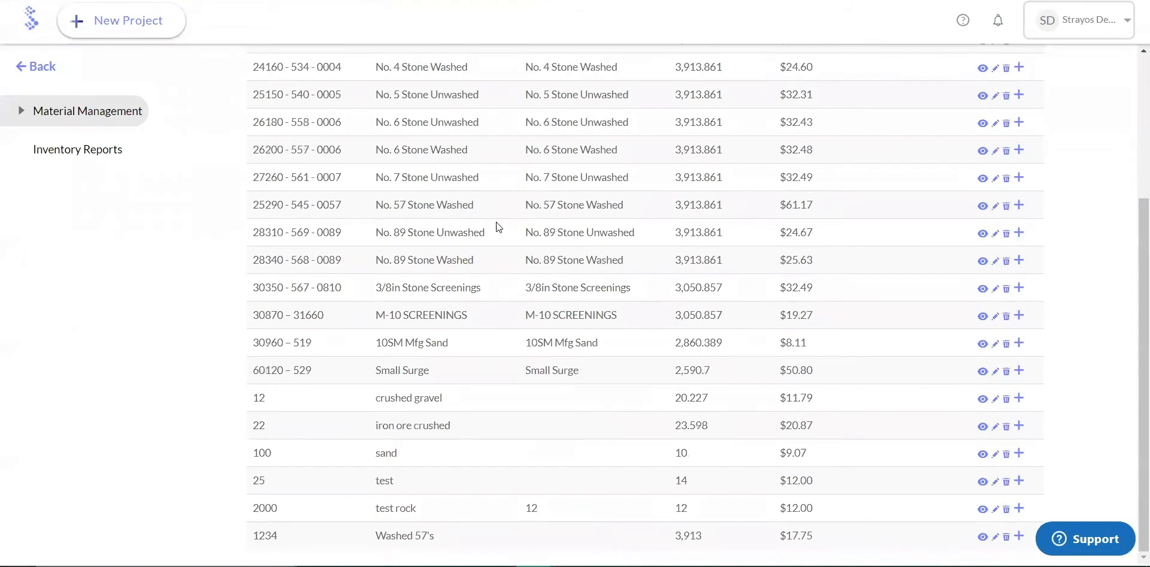
{"action": "scroll", "scroll_direction": "up", "scroll_amount": 3}
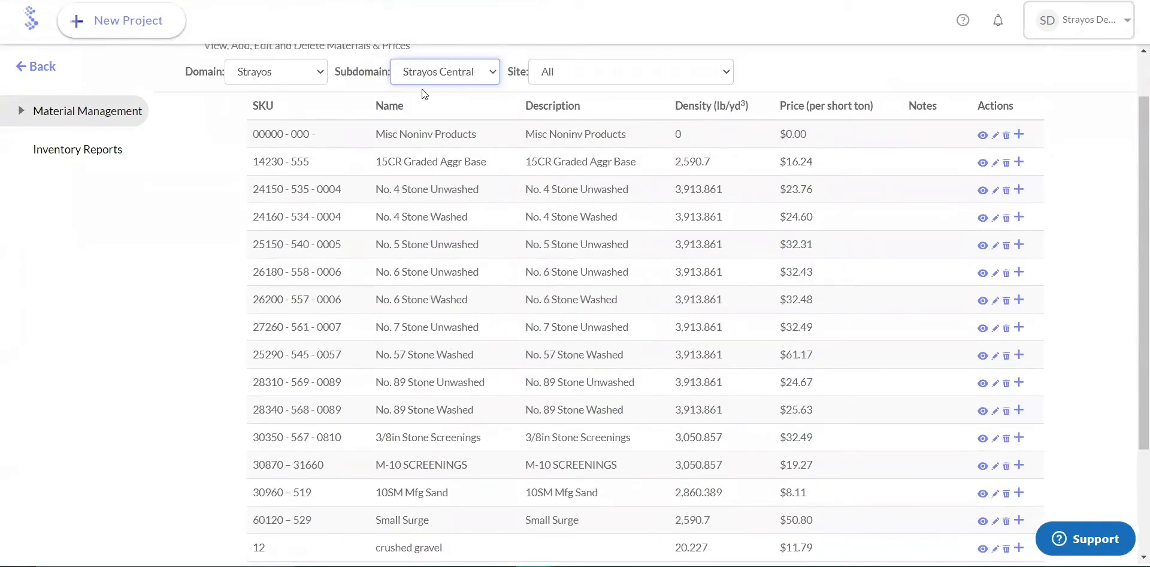
{"action": "scroll", "scroll_direction": "up", "scroll_amount": 3}
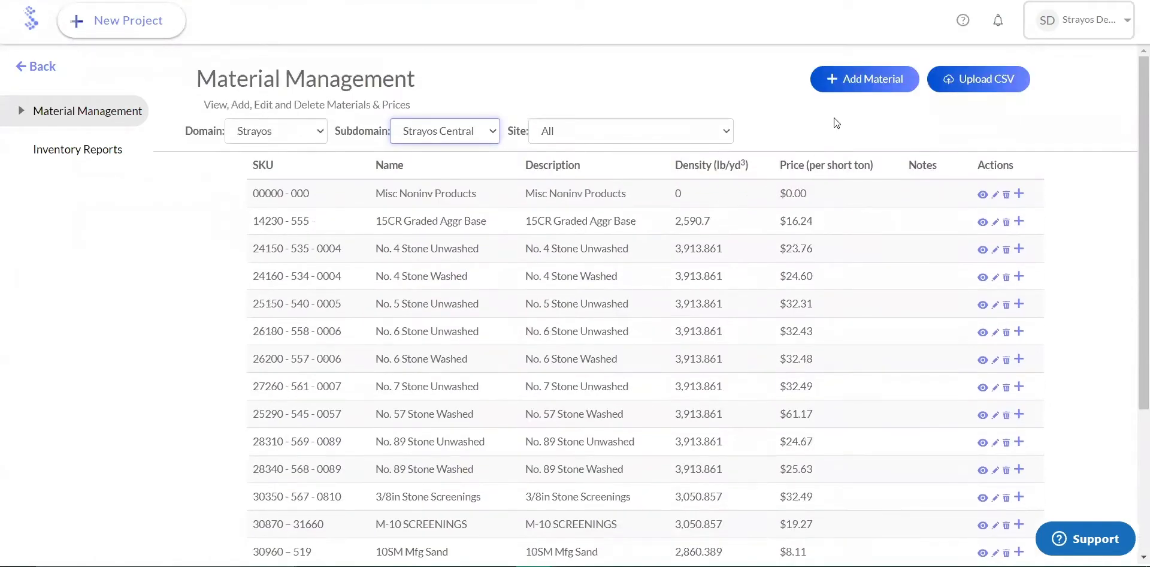
{"action": "mouse_move", "coordinate": [989, 96]}
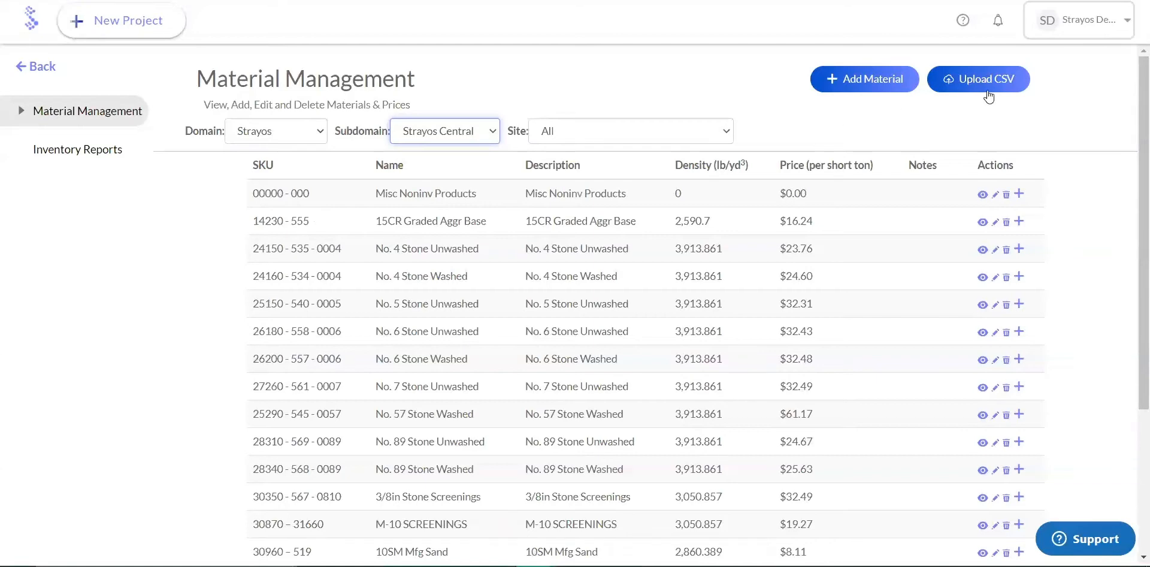
Step: Open the Upload CSV form with its sample material template
{"action": "left_click", "coordinate": [978, 78]}
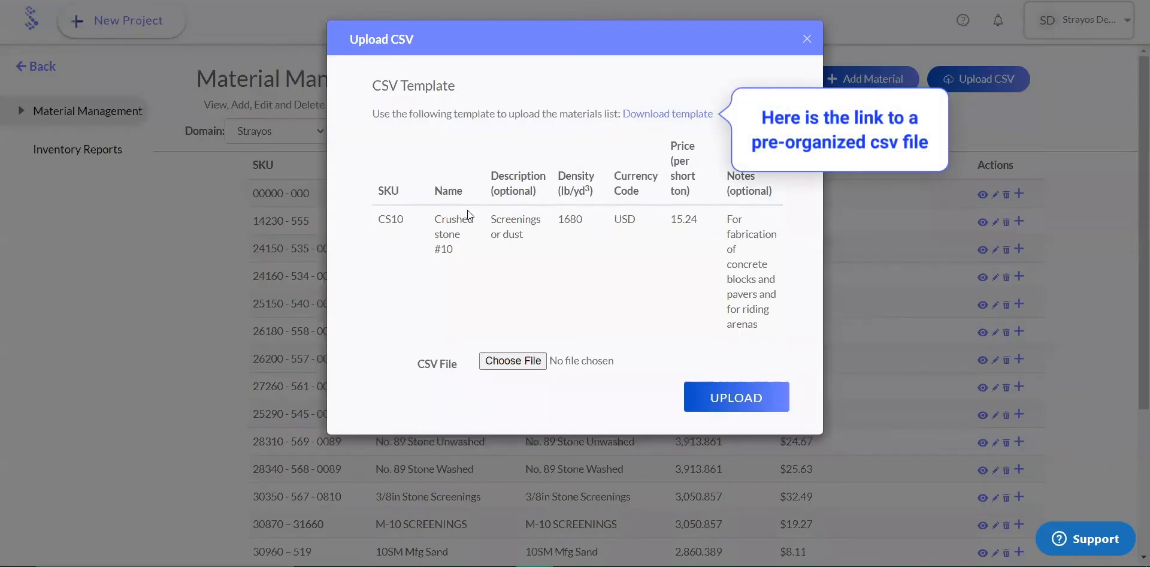
{"action": "mouse_move", "coordinate": [673, 242]}
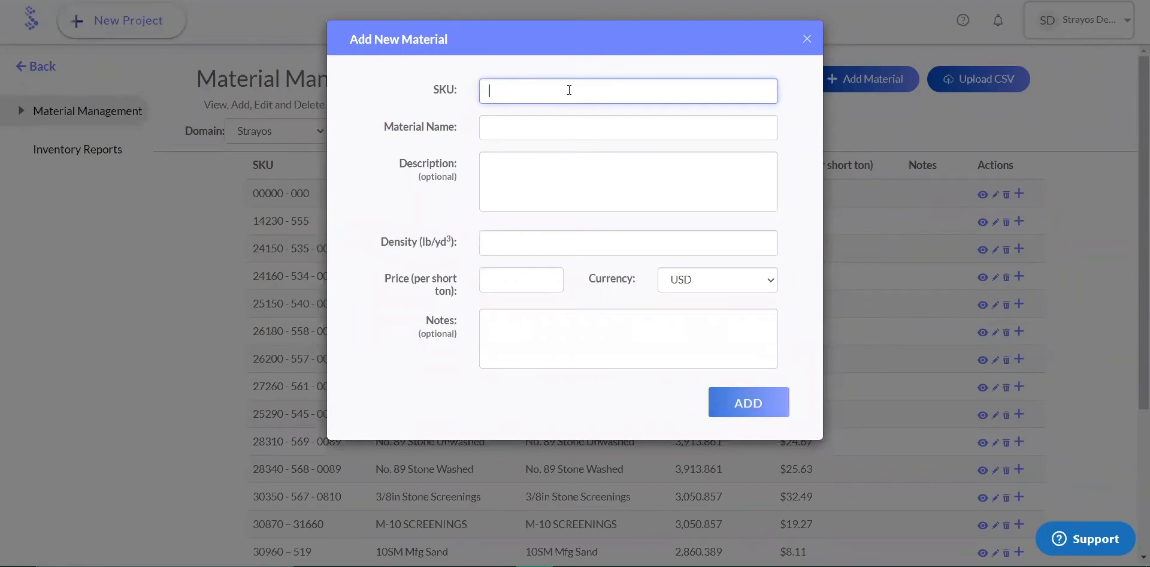
Step: Add material Washed 8's with SKU 123456, density 1500 and price 18
{"action": "type", "text": "123456"}
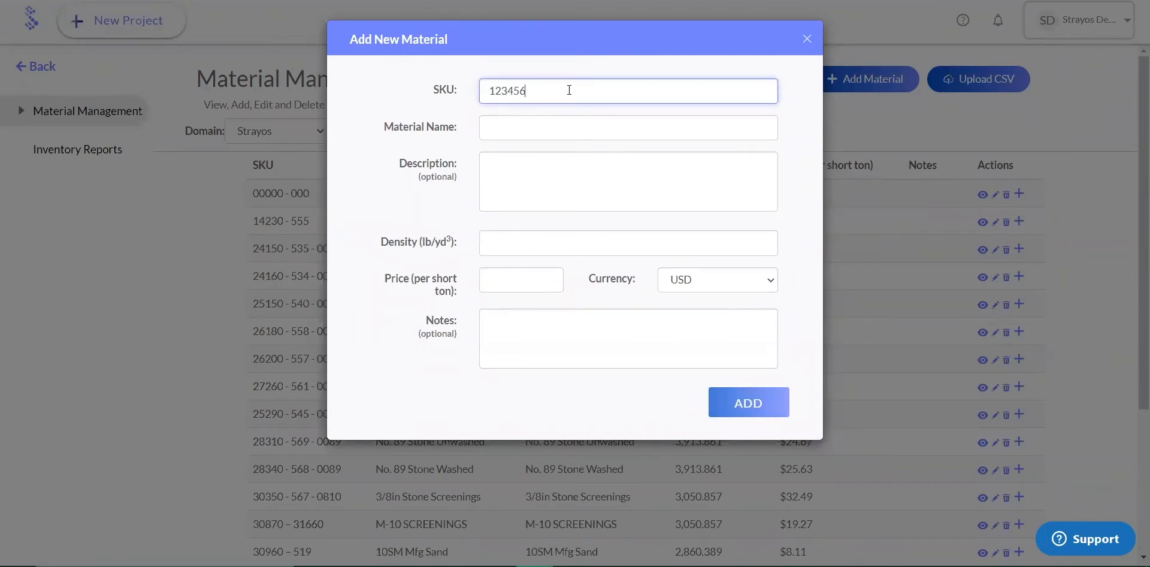
{"action": "left_click", "coordinate": [628, 127]}
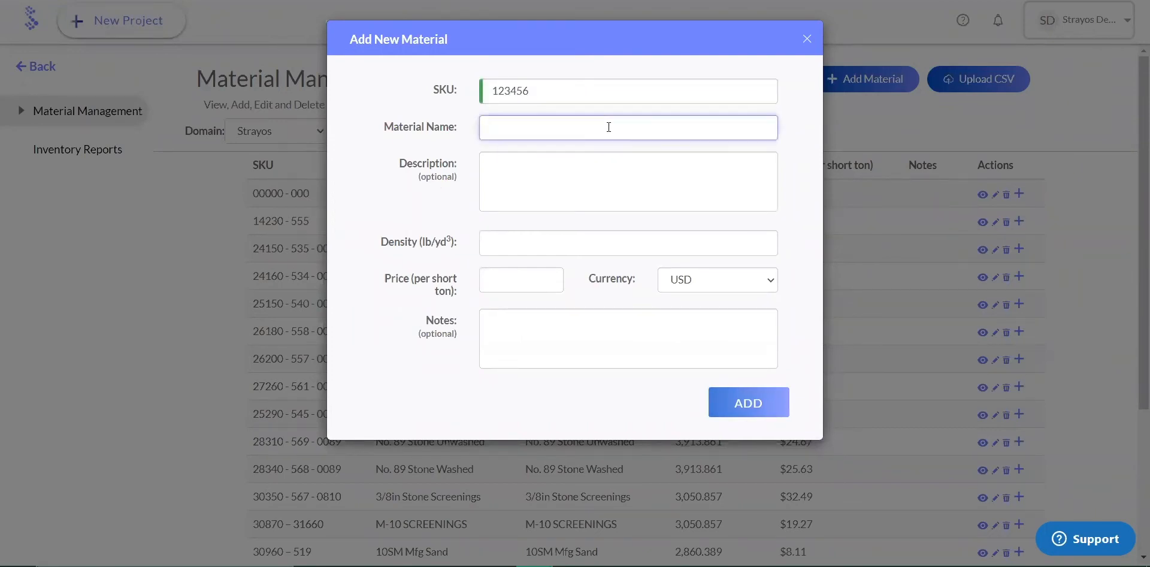
{"action": "type", "text": "Washed"}
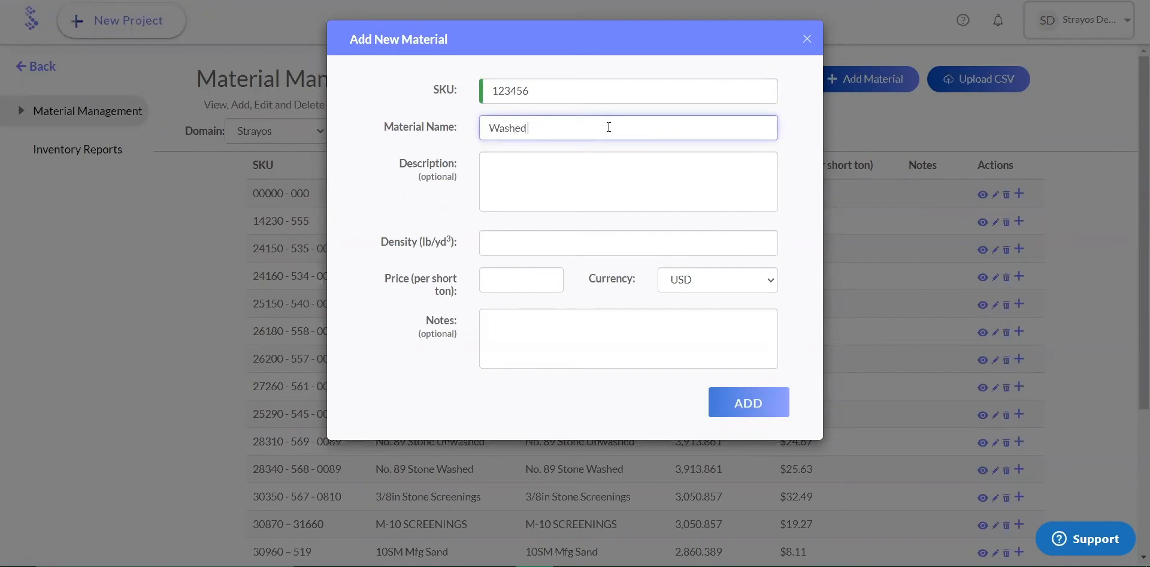
{"action": "type", "text": "8"}
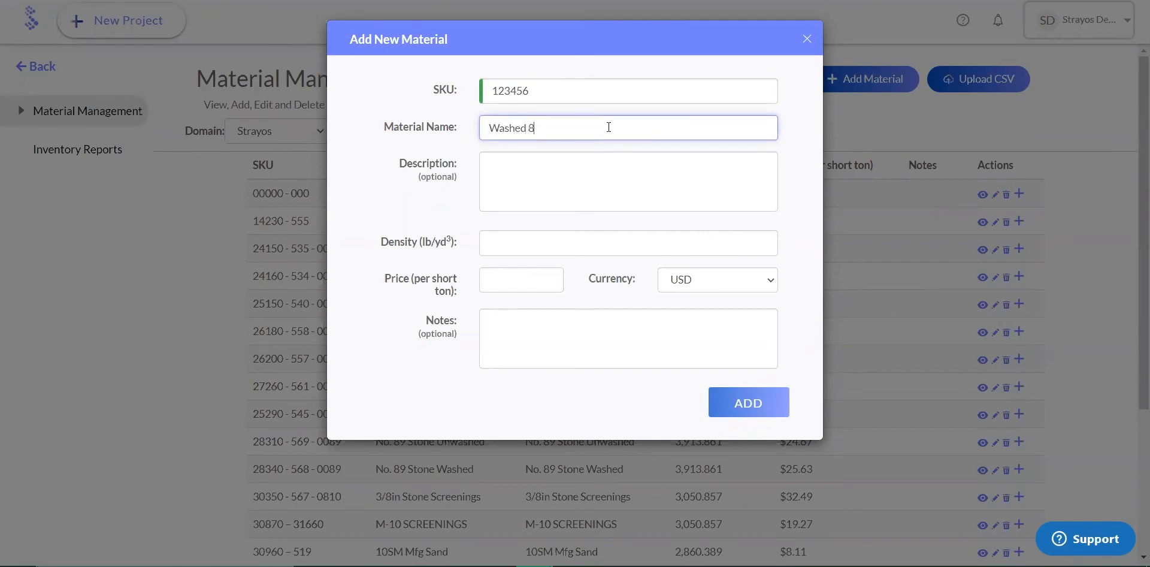
{"action": "type", "text": "'s"}
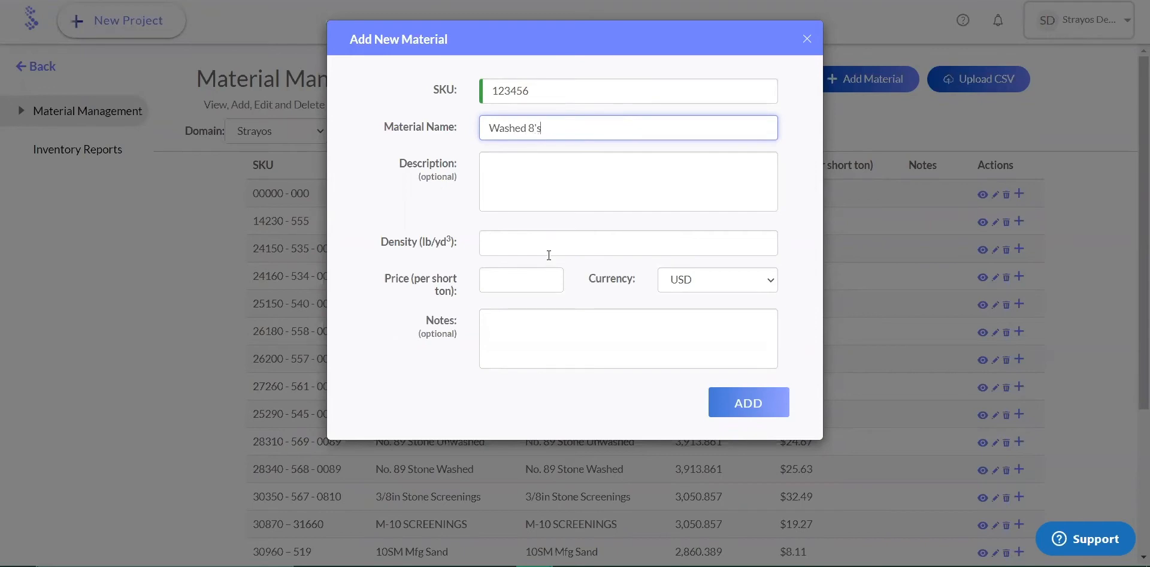
{"action": "type", "text": "1500"}
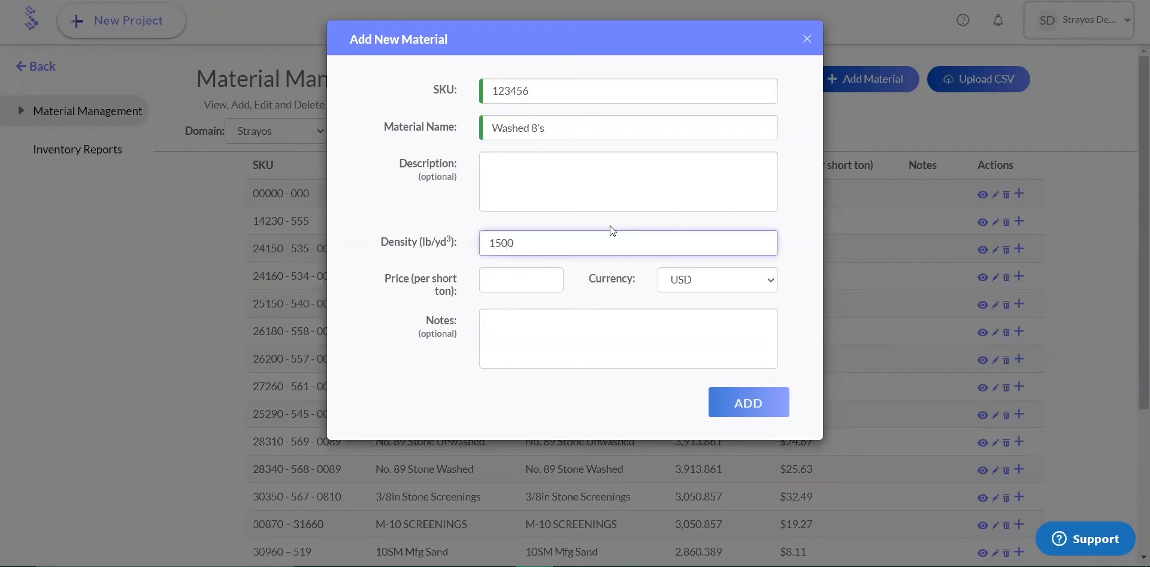
{"action": "type", "text": "18"}
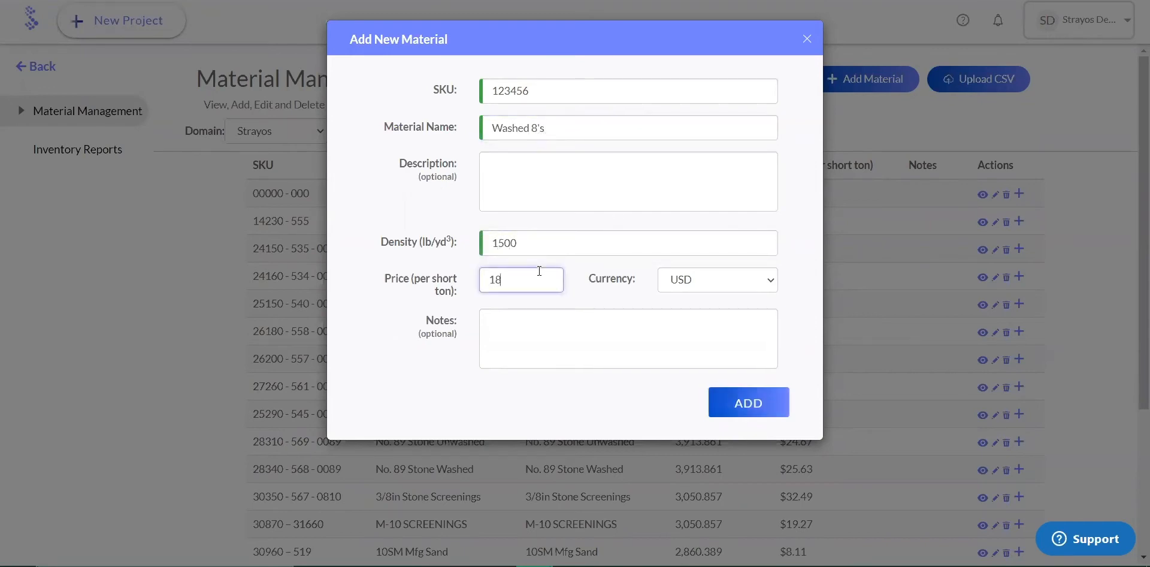
{"action": "left_click", "coordinate": [748, 401]}
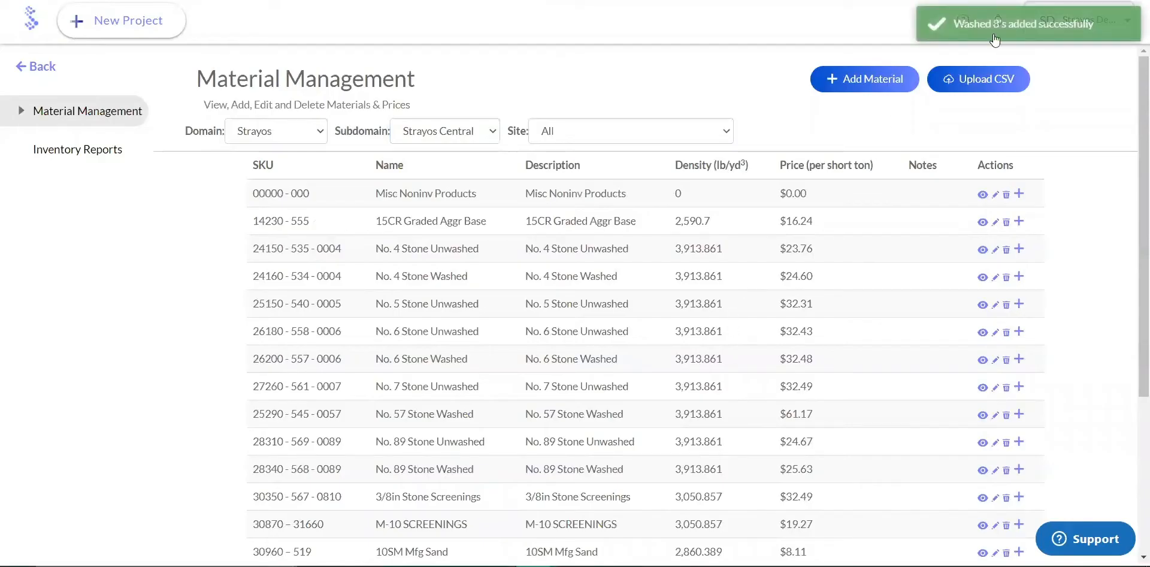
{"action": "scroll", "scroll_direction": "down", "scroll_amount": 3}
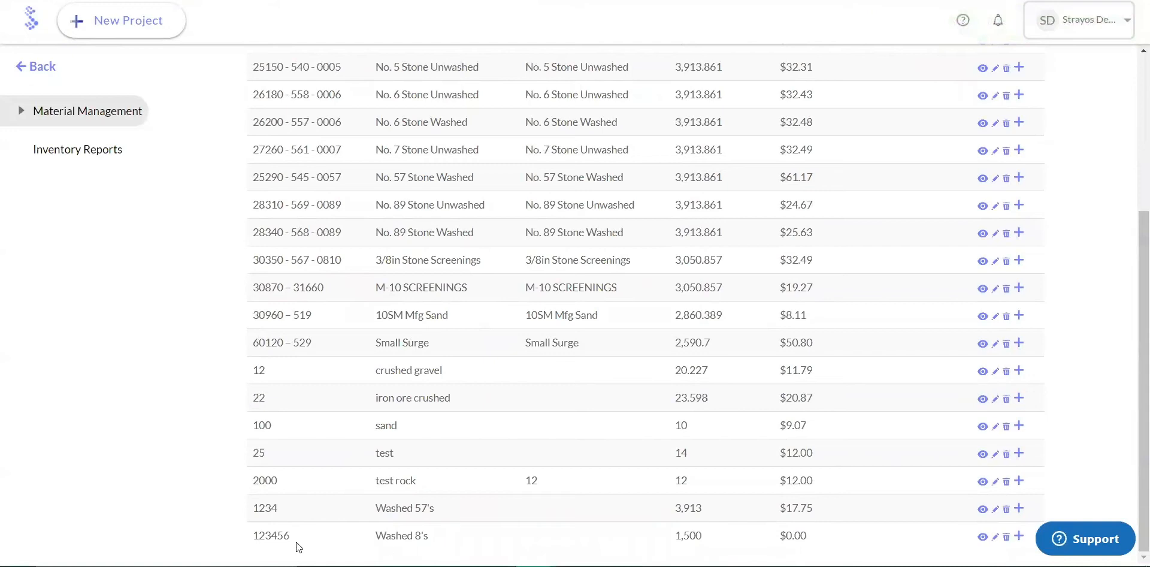
{"action": "mouse_move", "coordinate": [976, 547]}
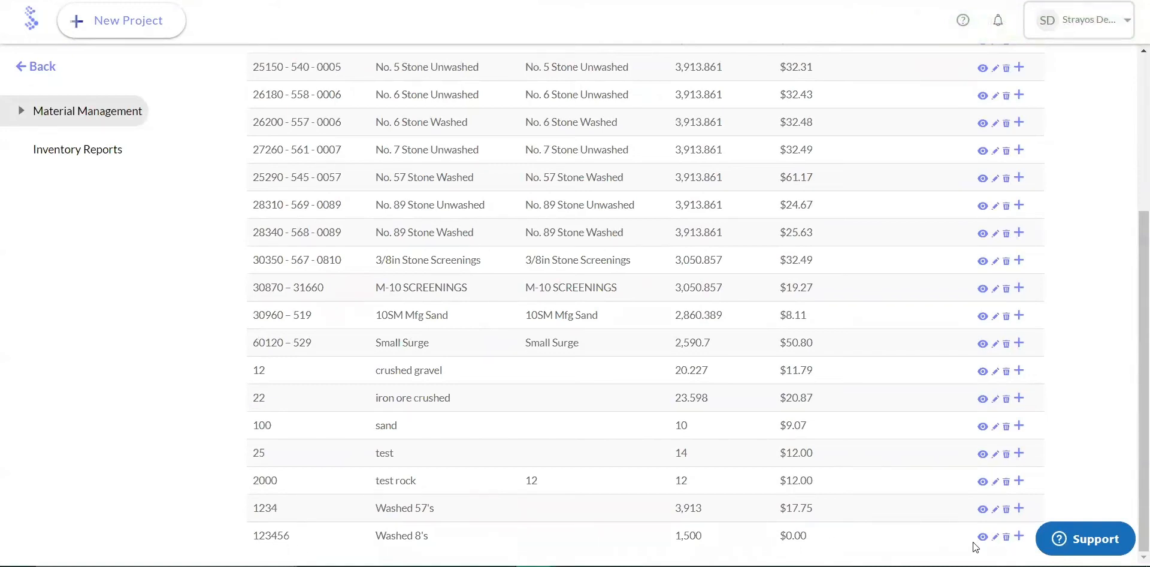
{"action": "mouse_move", "coordinate": [978, 537]}
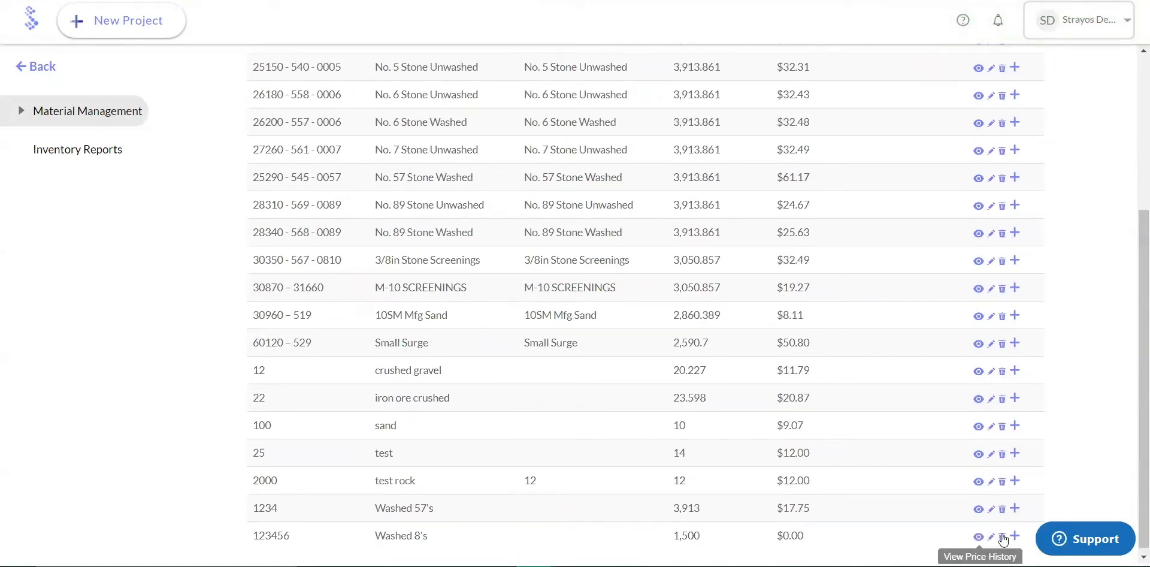
{"action": "mouse_move", "coordinate": [1016, 535]}
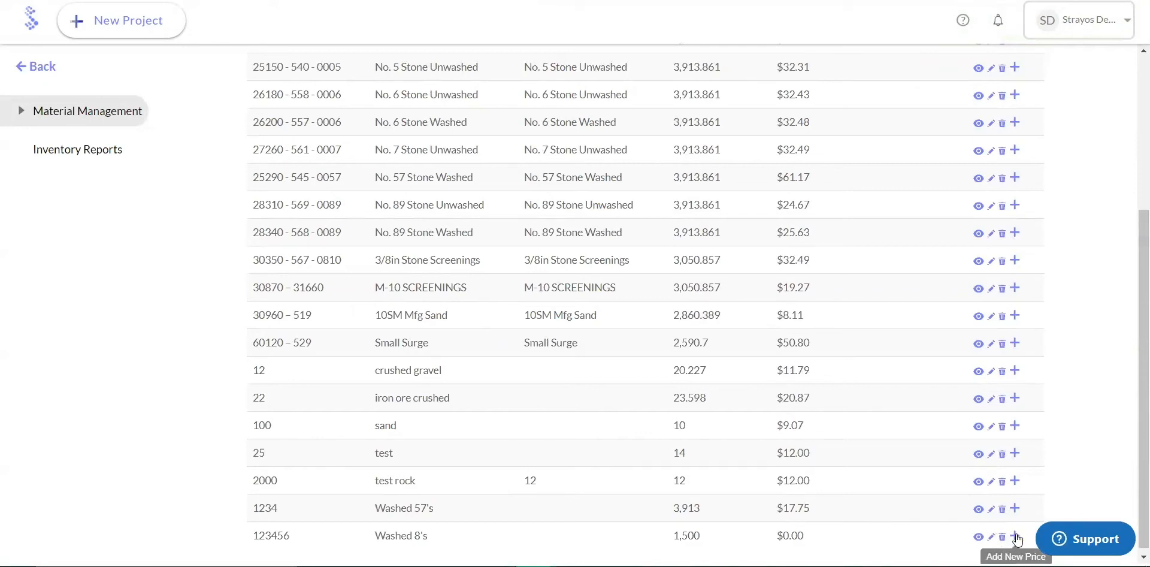
{"action": "scroll", "scroll_direction": "up", "scroll_amount": 3}
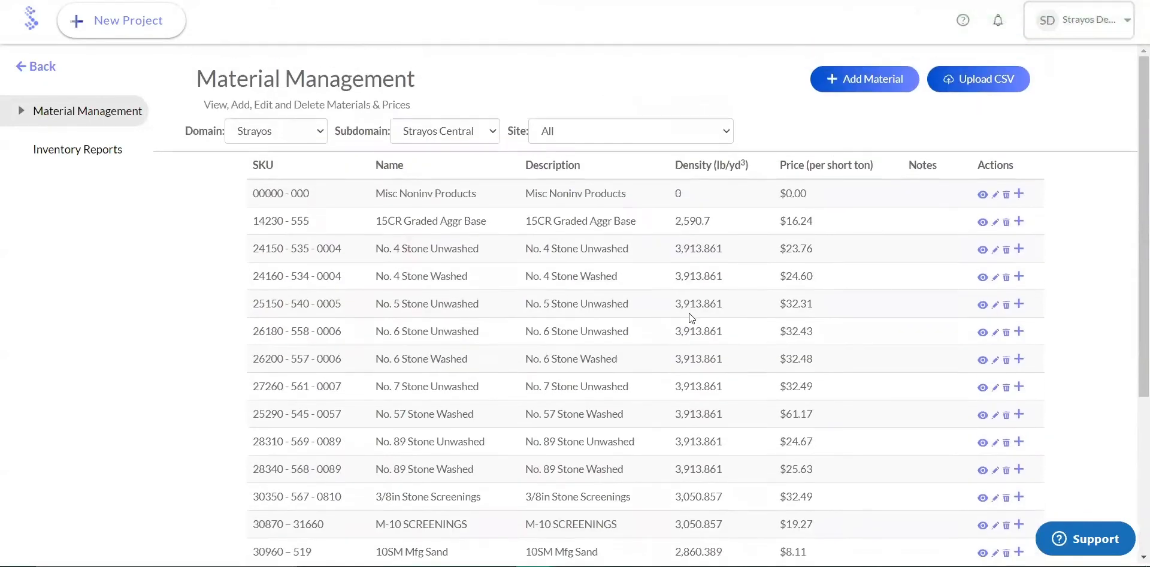
{"action": "mouse_move", "coordinate": [104, 157]}
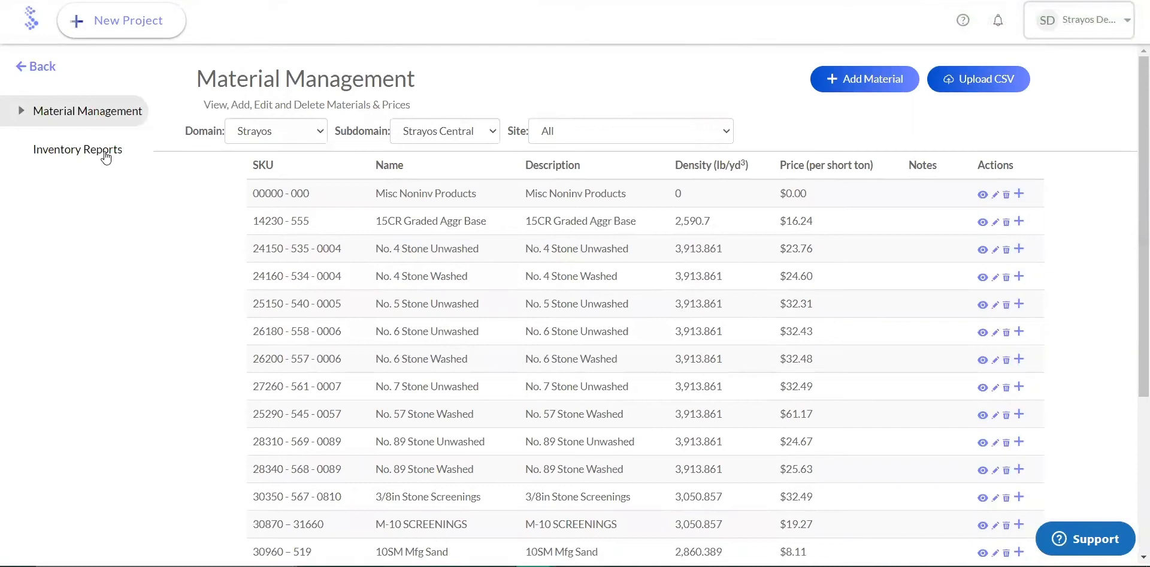
Step: Load the inventory report for the Strayos domain and Strayos Central subdomain
{"action": "left_click", "coordinate": [78, 148]}
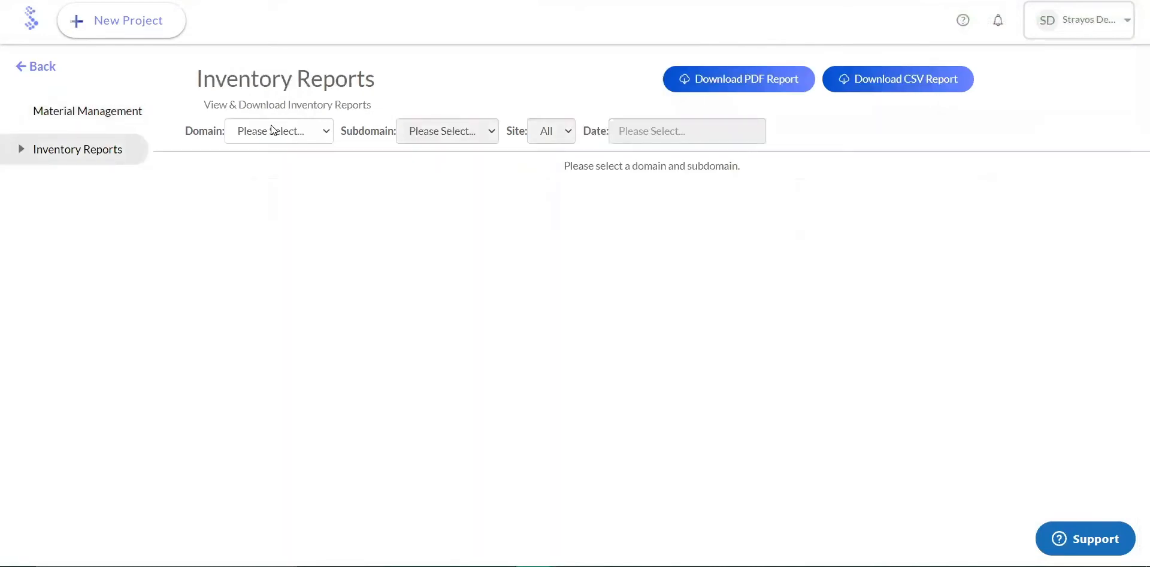
{"action": "left_click", "coordinate": [279, 130]}
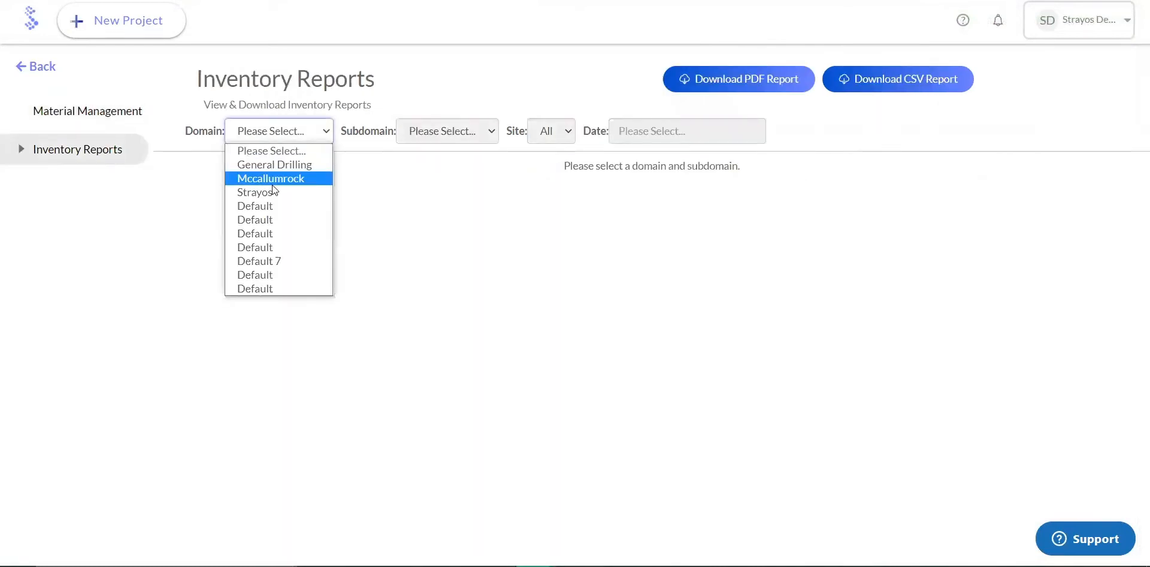
{"action": "left_click", "coordinate": [256, 192]}
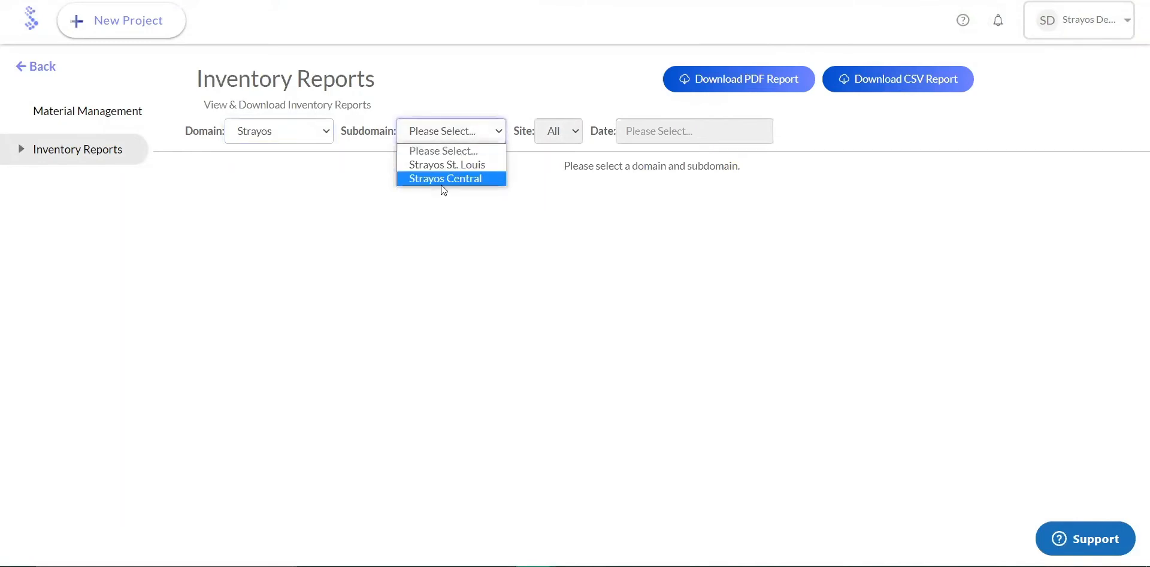
{"action": "left_click", "coordinate": [446, 178]}
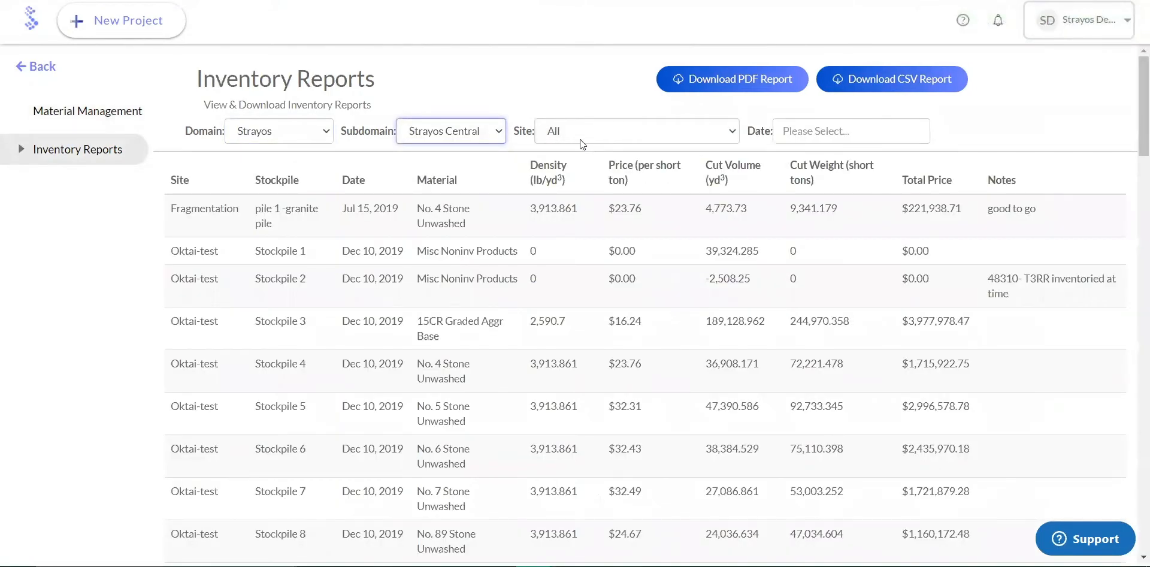
{"action": "left_click", "coordinate": [635, 131]}
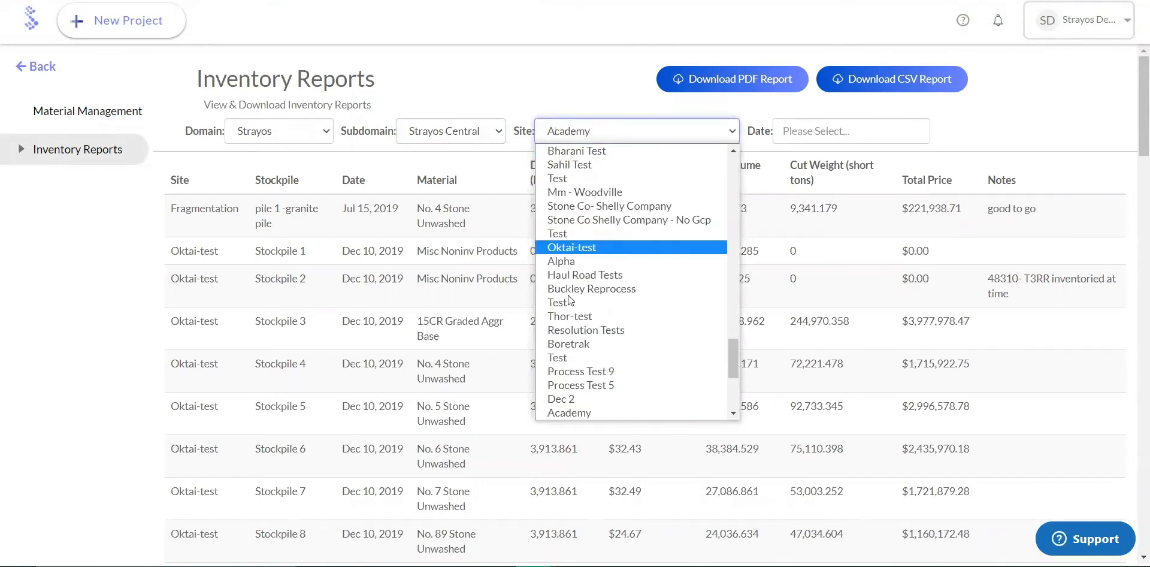
Step: Filter the inventory report to the Academy site and view its stockpile table
{"action": "left_click", "coordinate": [569, 413]}
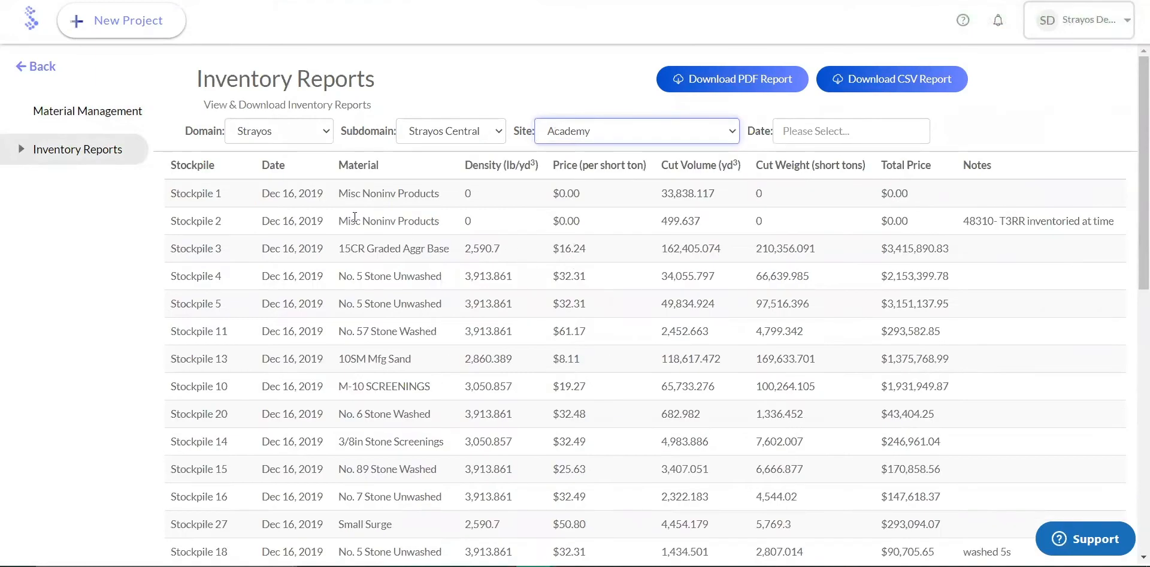
{"action": "scroll", "scroll_direction": "down", "scroll_amount": 3}
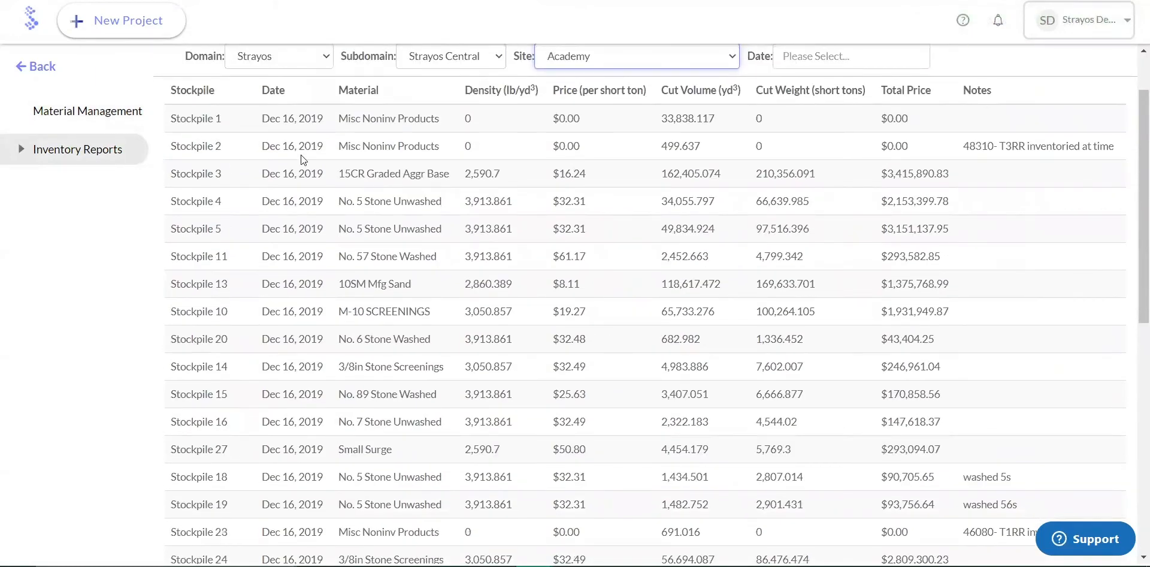
{"action": "mouse_move", "coordinate": [416, 136]}
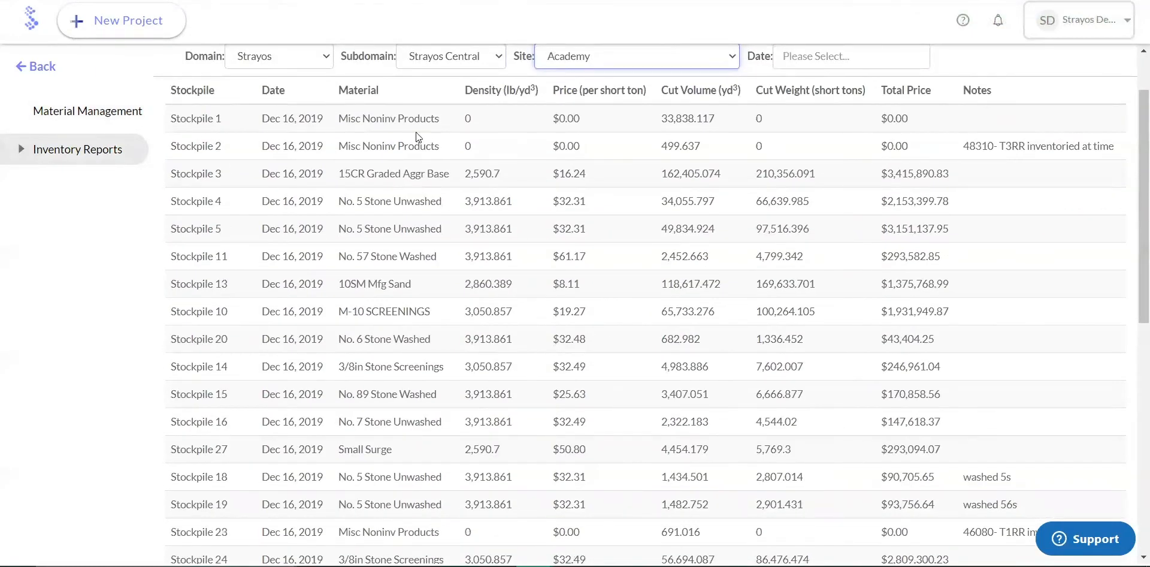
{"action": "mouse_move", "coordinate": [556, 193]}
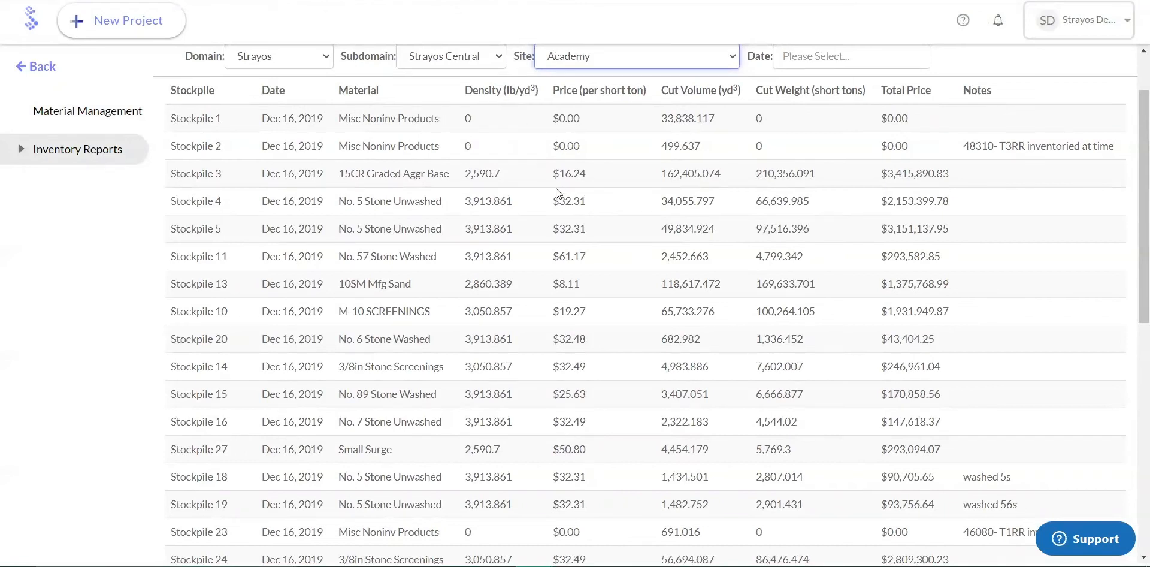
{"action": "mouse_move", "coordinate": [697, 108]}
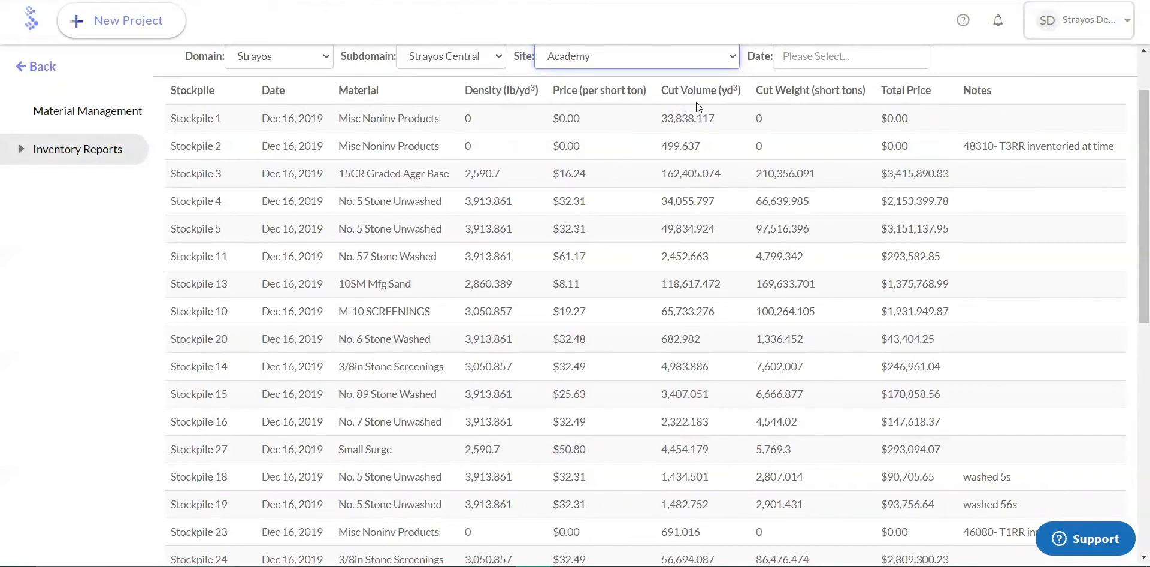
{"action": "mouse_move", "coordinate": [696, 160]}
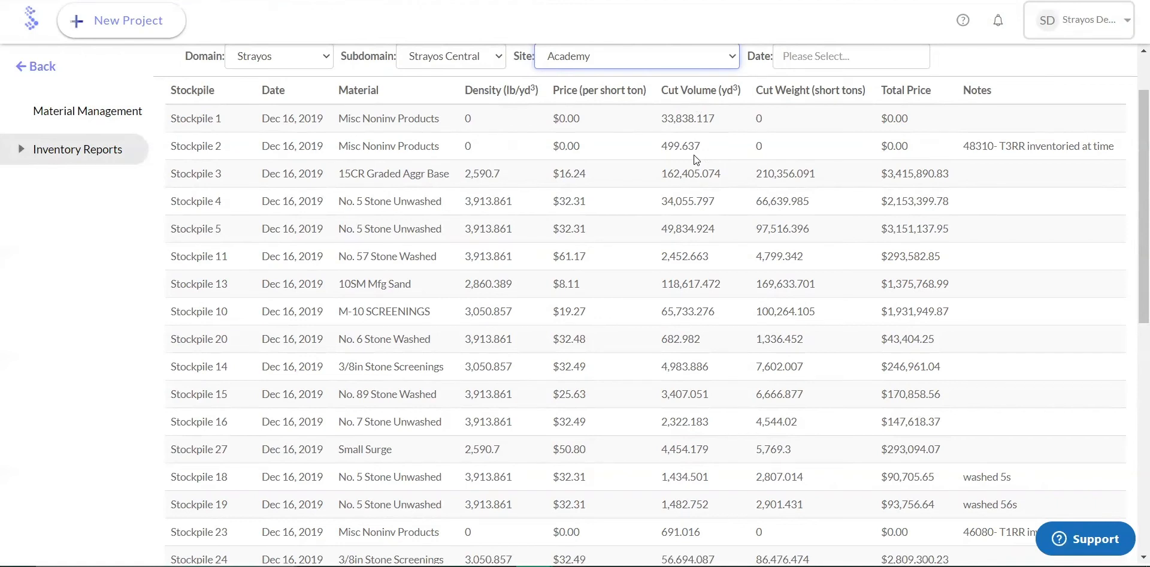
{"action": "scroll", "scroll_direction": "down", "scroll_amount": 3}
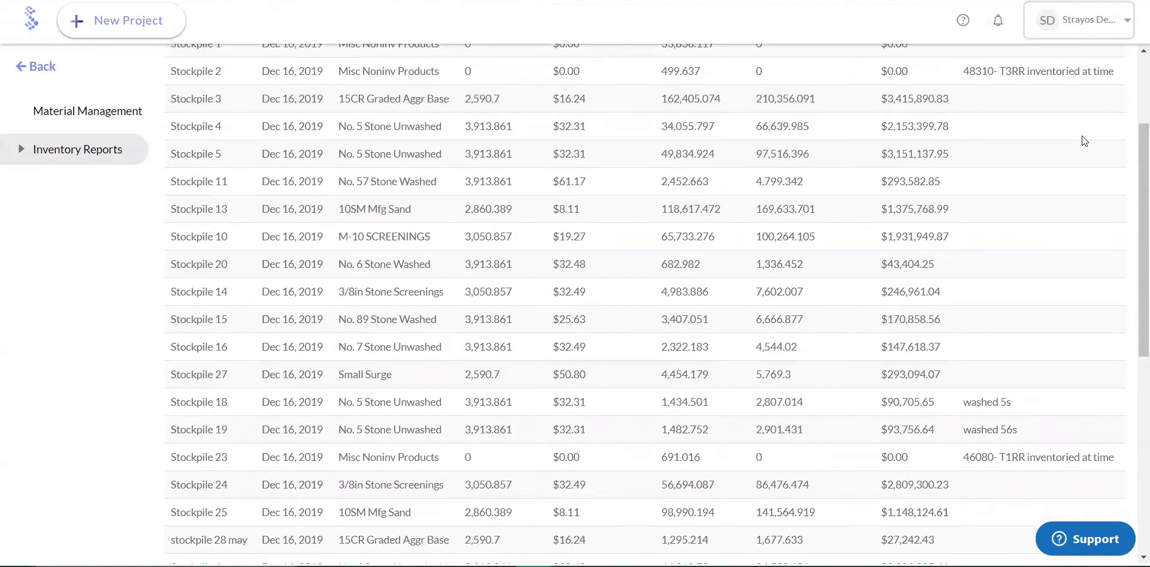
{"action": "mouse_move", "coordinate": [1075, 154]}
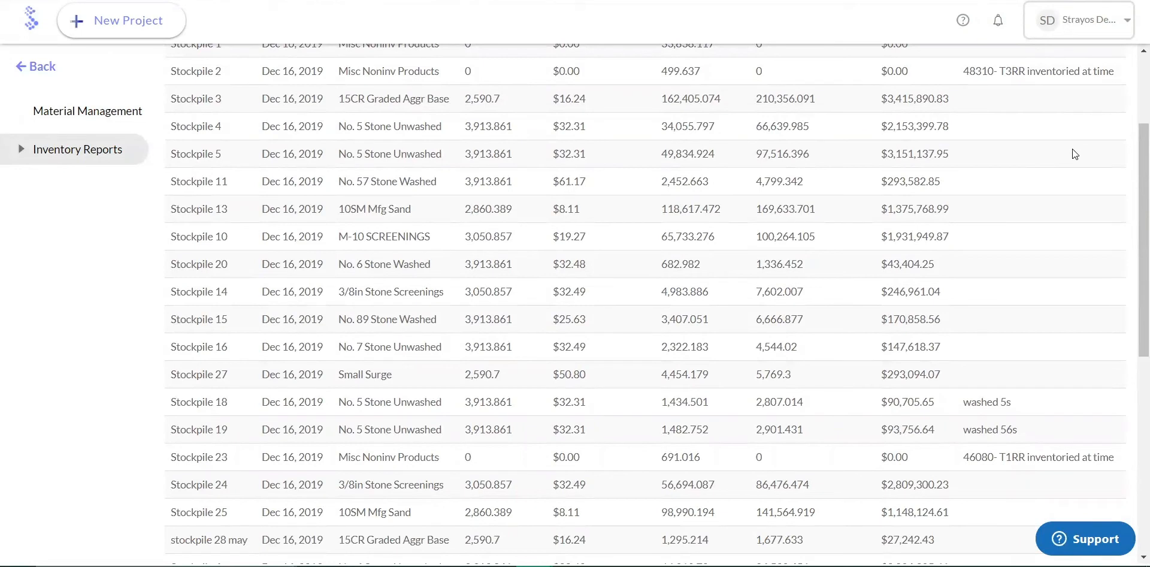
{"action": "scroll", "scroll_direction": "down", "scroll_amount": 3}
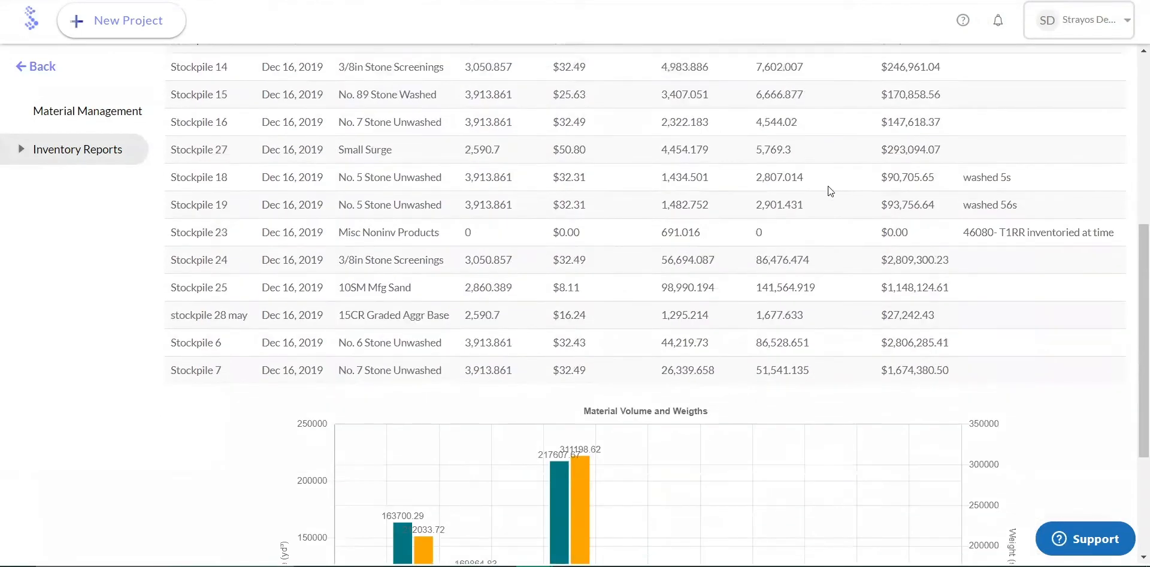
{"action": "scroll", "scroll_direction": "down", "scroll_amount": 3}
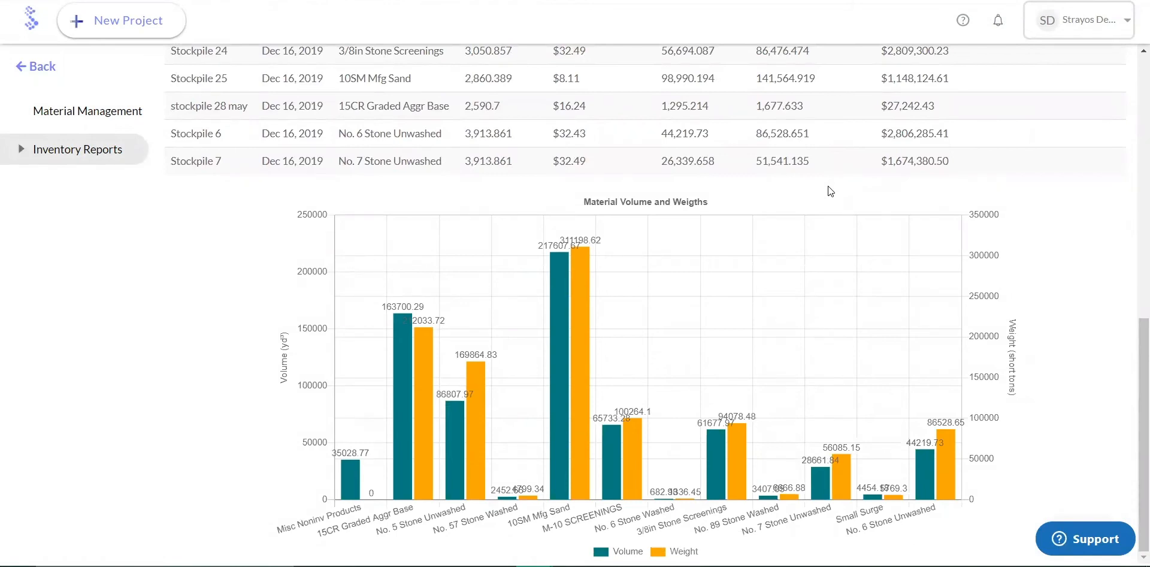
{"action": "mouse_move", "coordinate": [787, 274]}
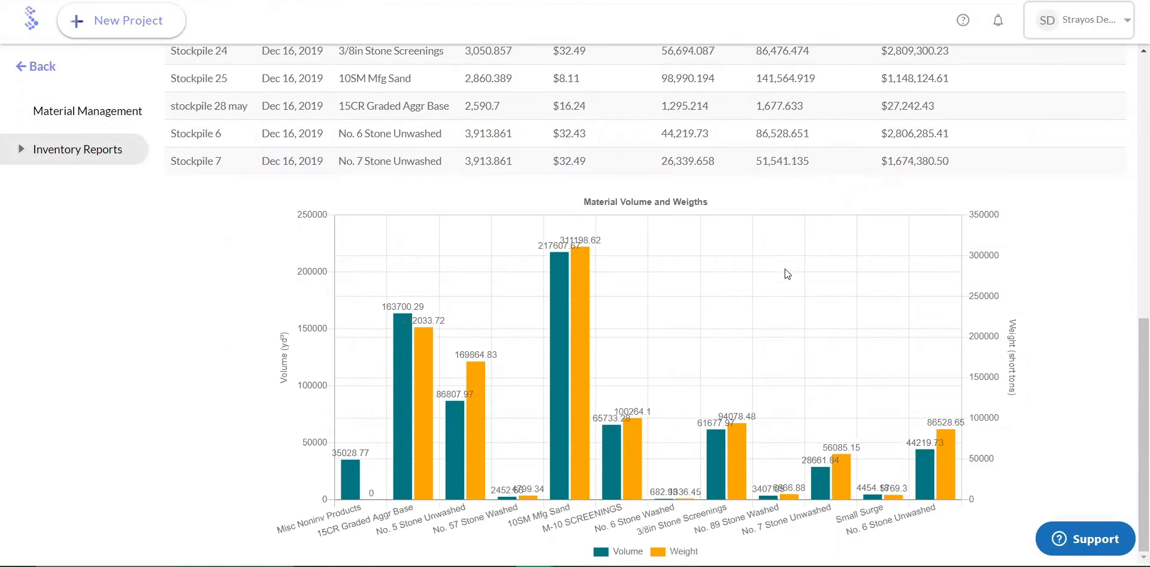
{"action": "mouse_move", "coordinate": [811, 285]}
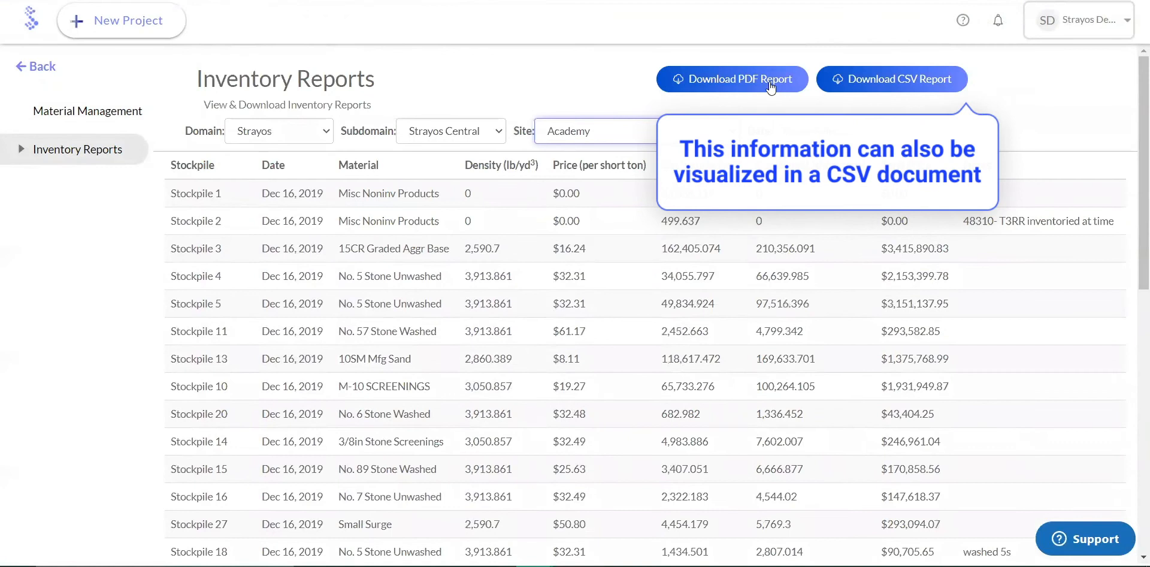
Step: Download the Academy inventory report as a PDF and scroll to the volume chart
{"action": "left_click", "coordinate": [731, 79]}
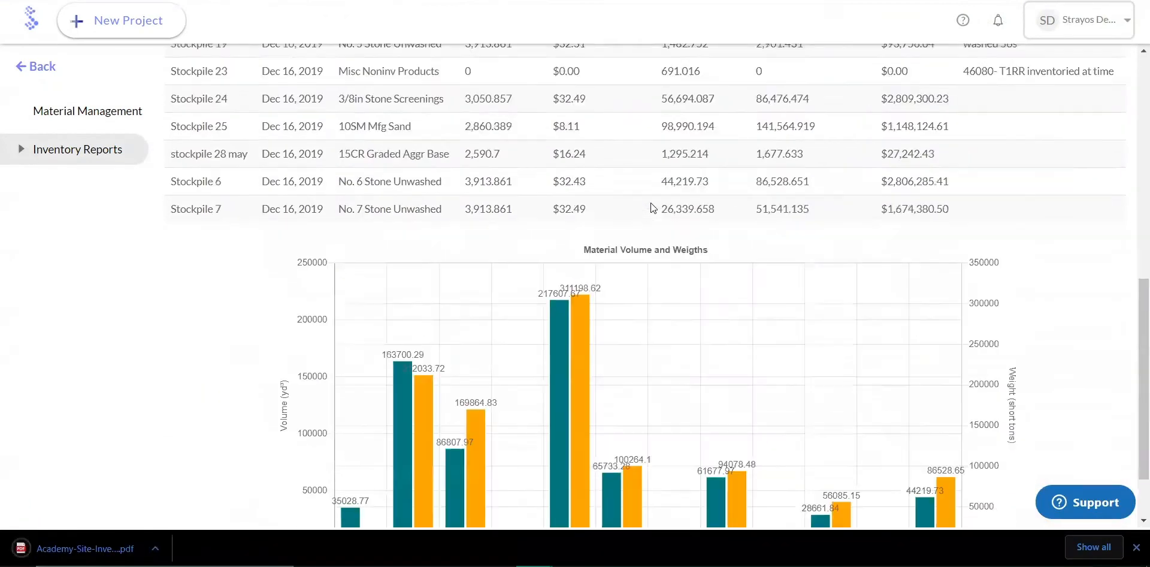
{"action": "scroll", "scroll_direction": "down", "scroll_amount": 3}
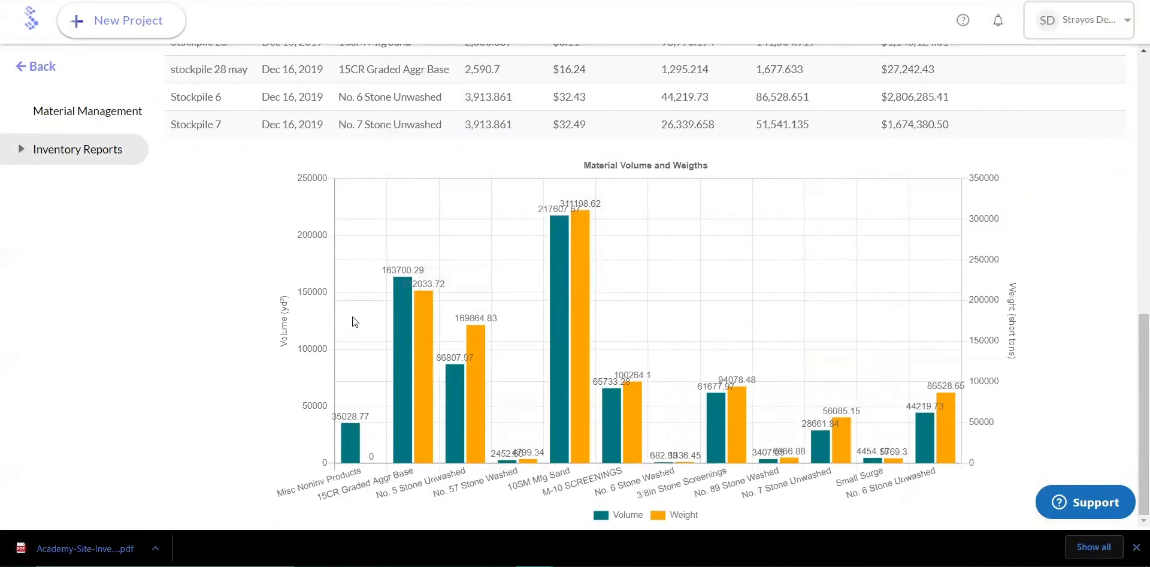
{"action": "mouse_move", "coordinate": [403, 301]}
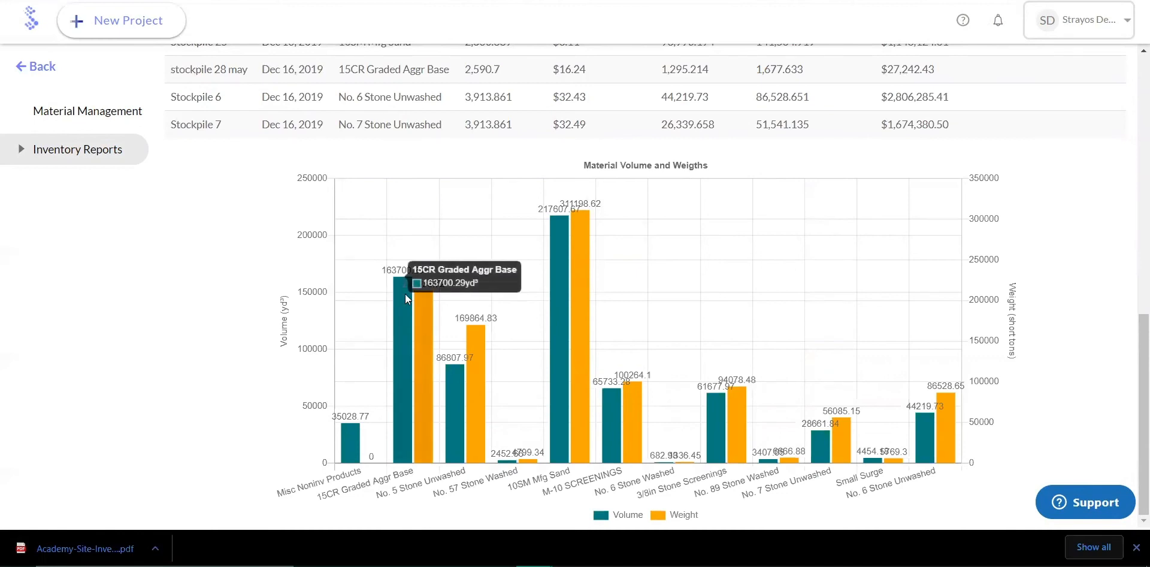
{"action": "mouse_move", "coordinate": [493, 394]}
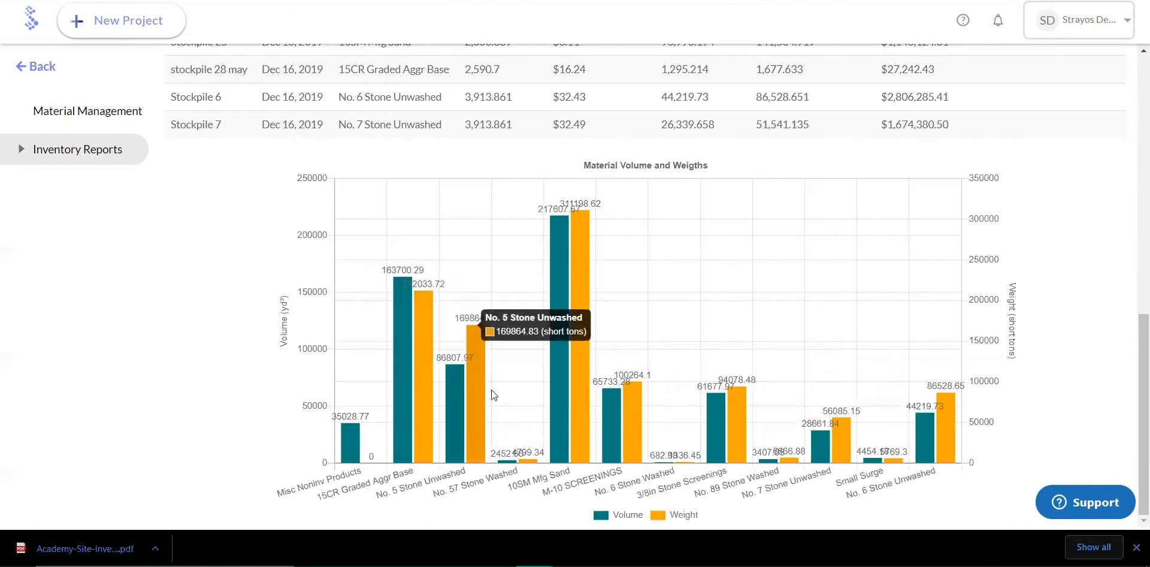
{"action": "mouse_move", "coordinate": [575, 300]}
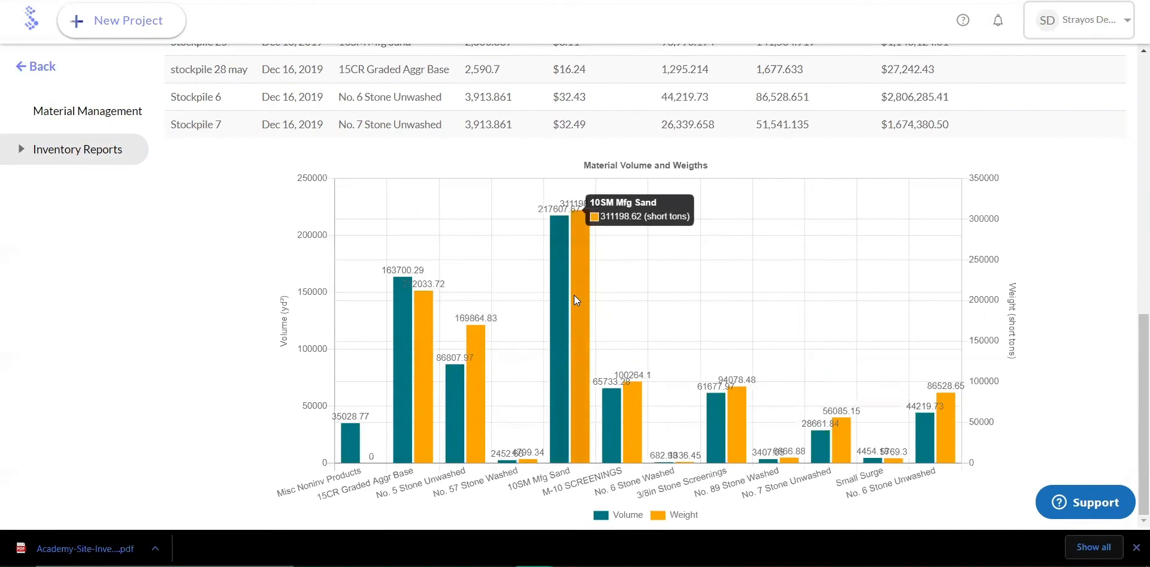
{"action": "mouse_move", "coordinate": [249, 407]}
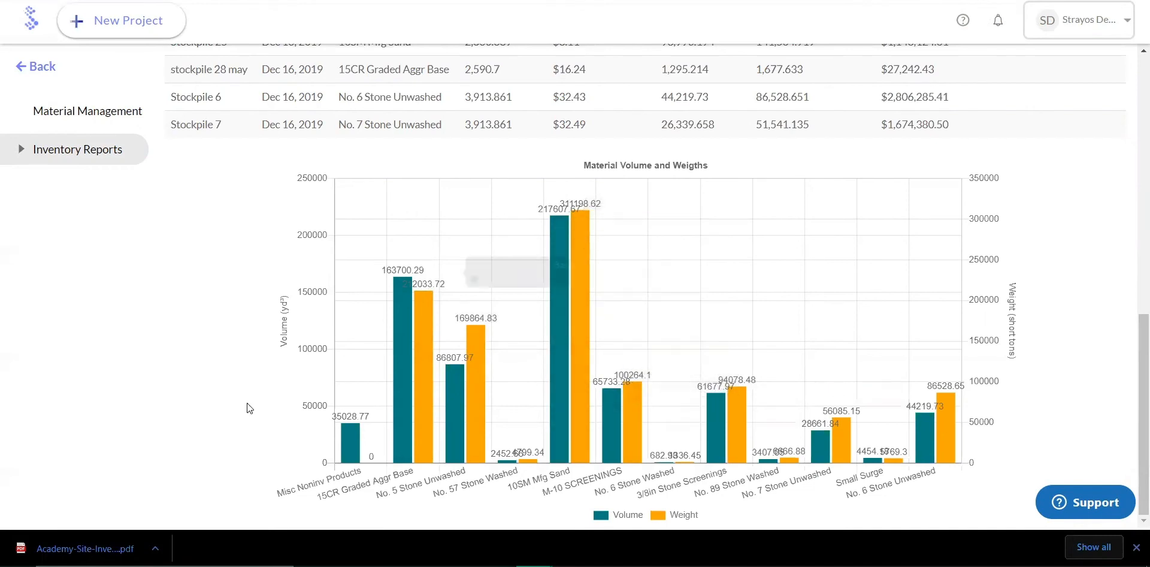
Step: Open the downloaded Academy report PDF and scroll through its chart and tables
{"action": "left_click", "coordinate": [84, 548]}
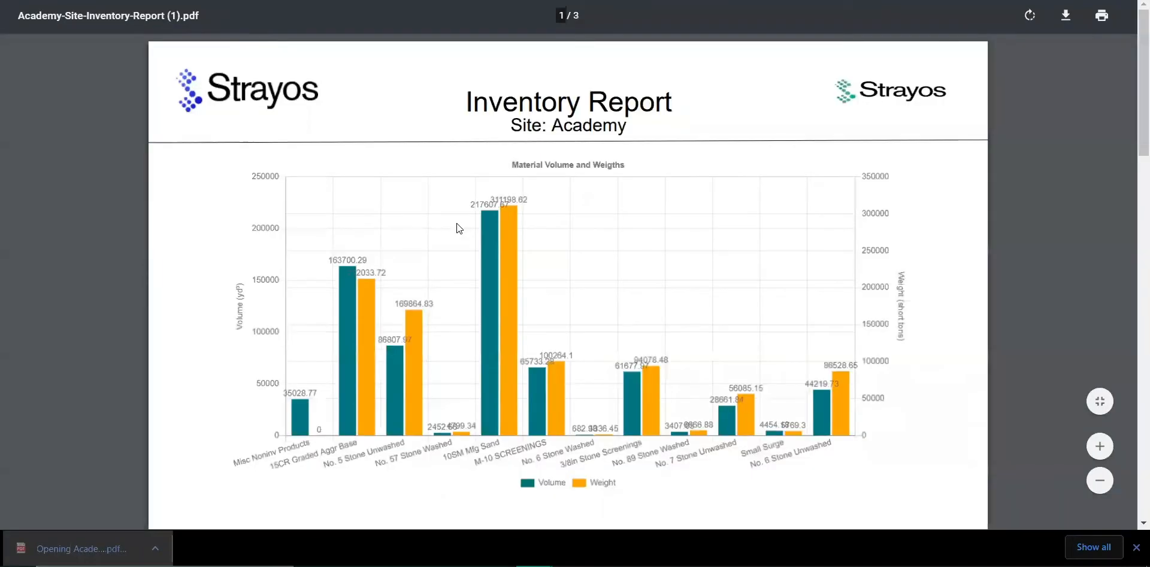
{"action": "scroll", "scroll_direction": "down", "scroll_amount": 3}
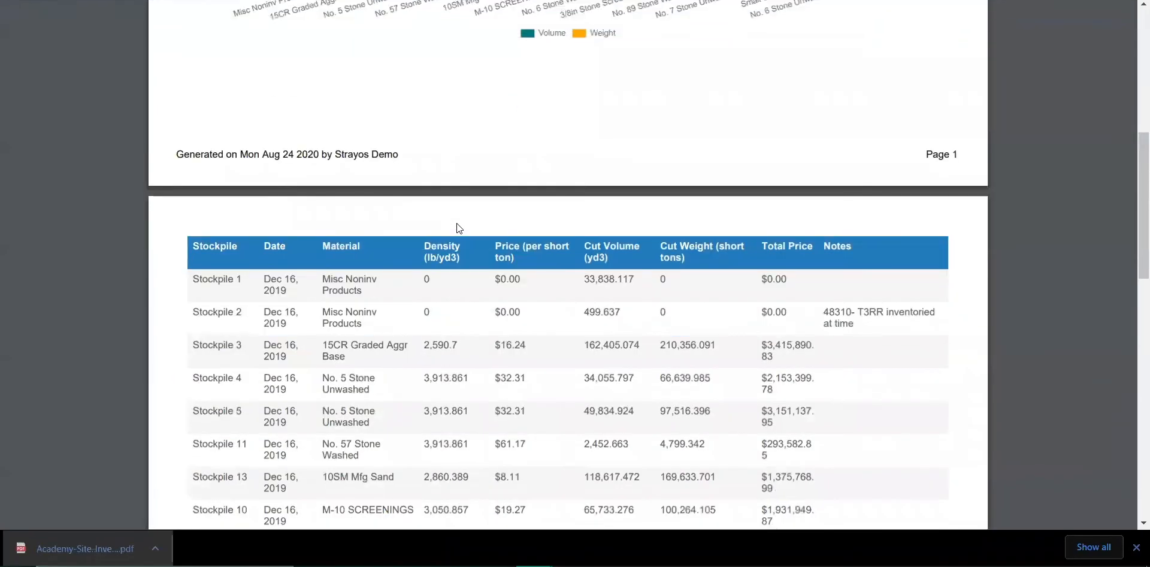
{"action": "scroll", "scroll_direction": "down", "scroll_amount": 3}
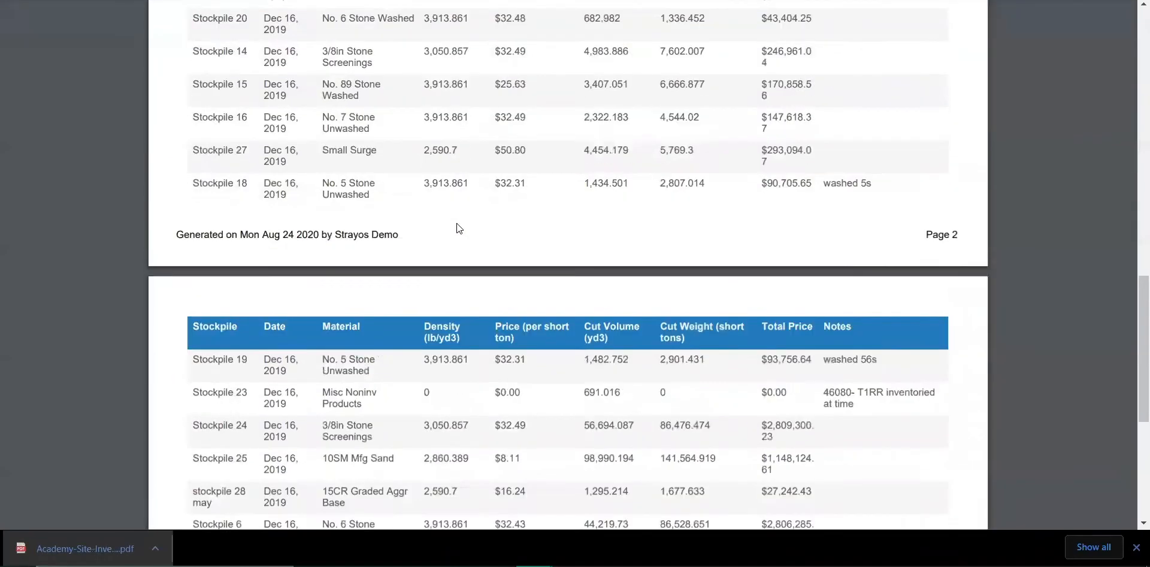
{"action": "scroll", "scroll_direction": "up", "scroll_amount": 3}
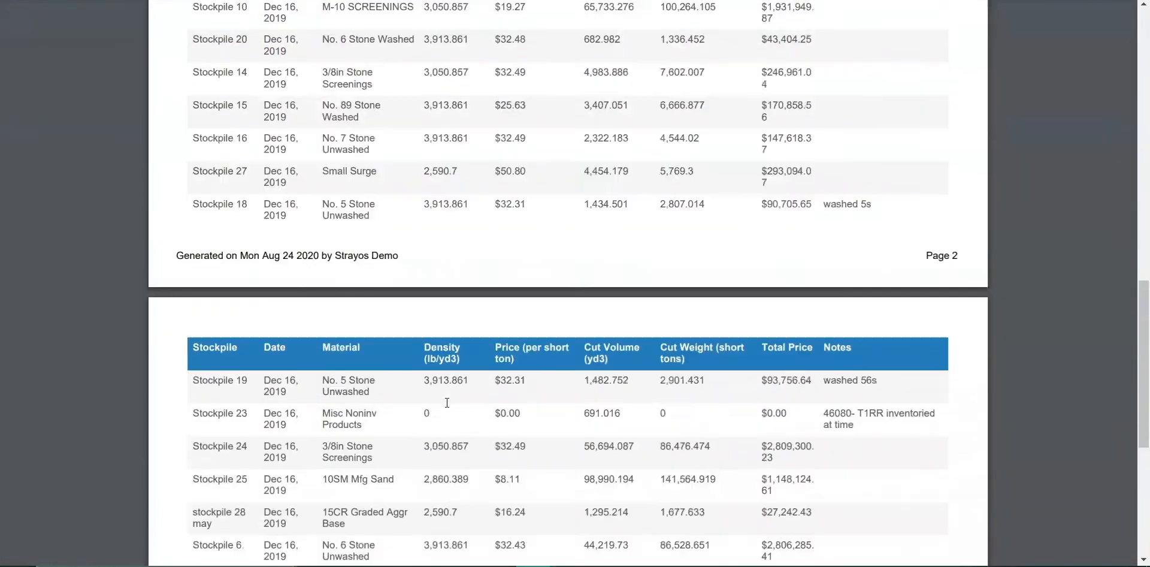